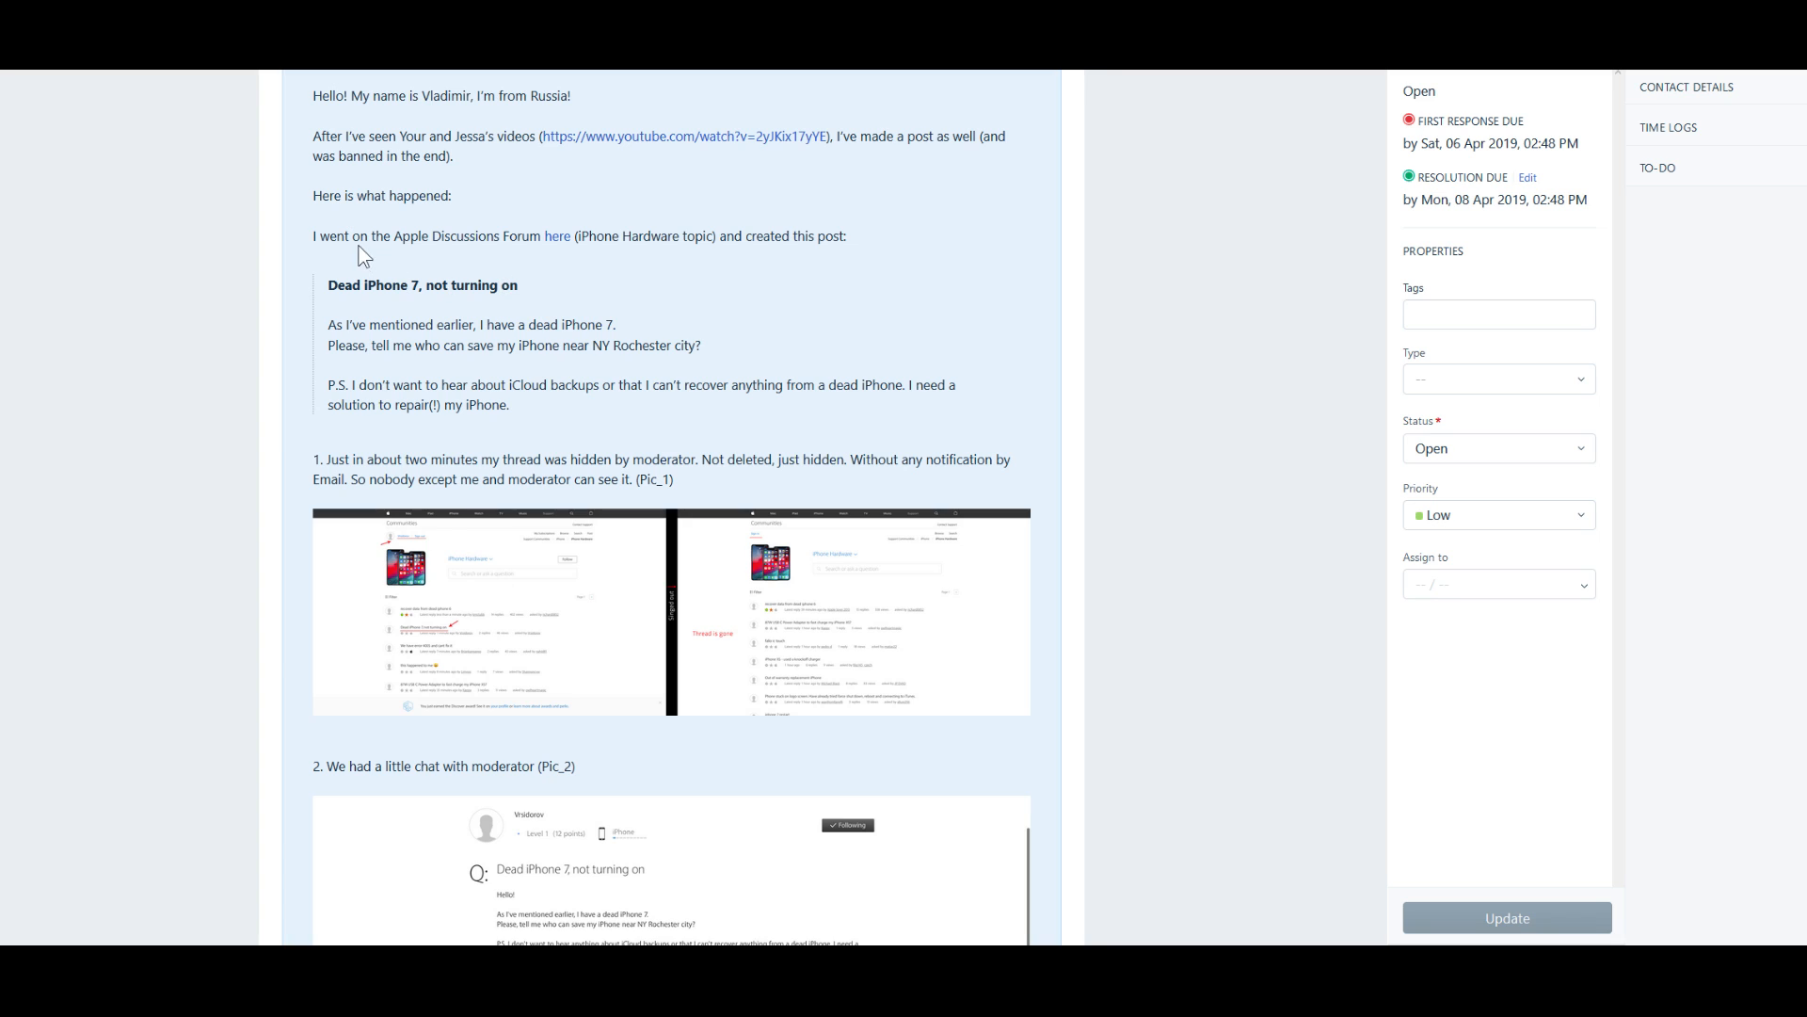
Step: Scroll the ticket past the greeting to the quoted forum post and Pic_1
scroll(down, 3)
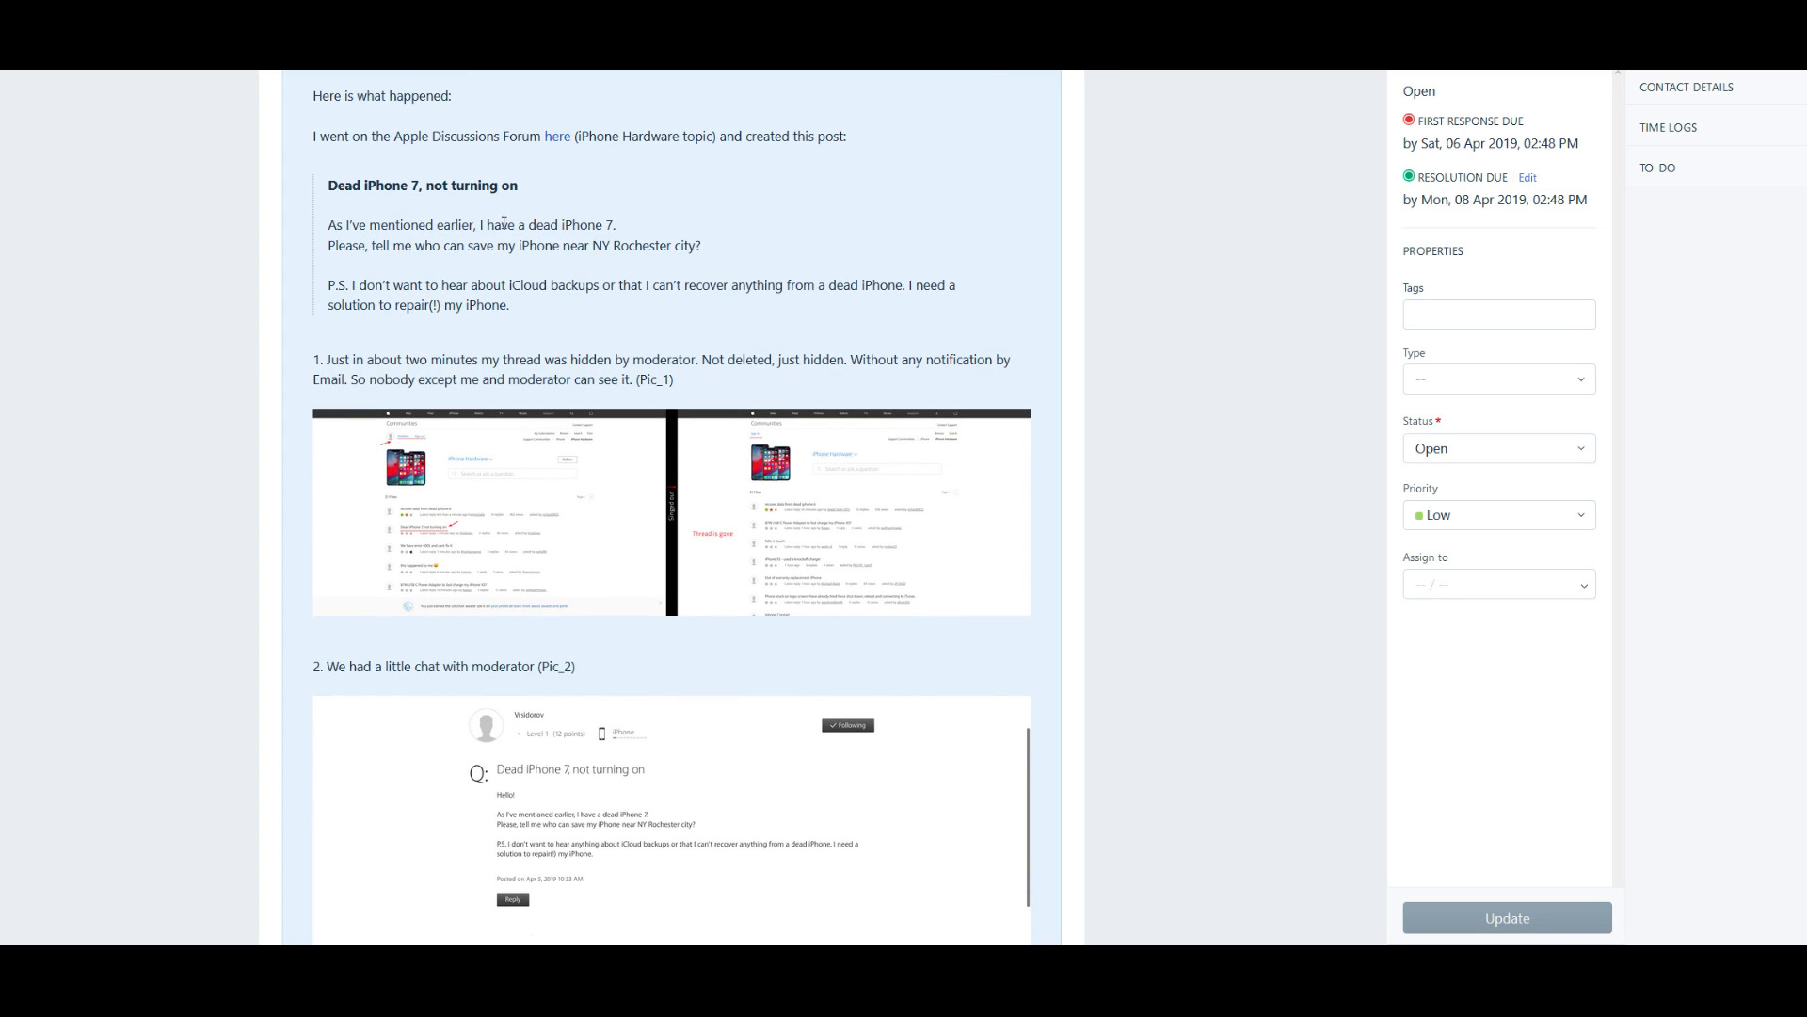
mouse_move(727, 256)
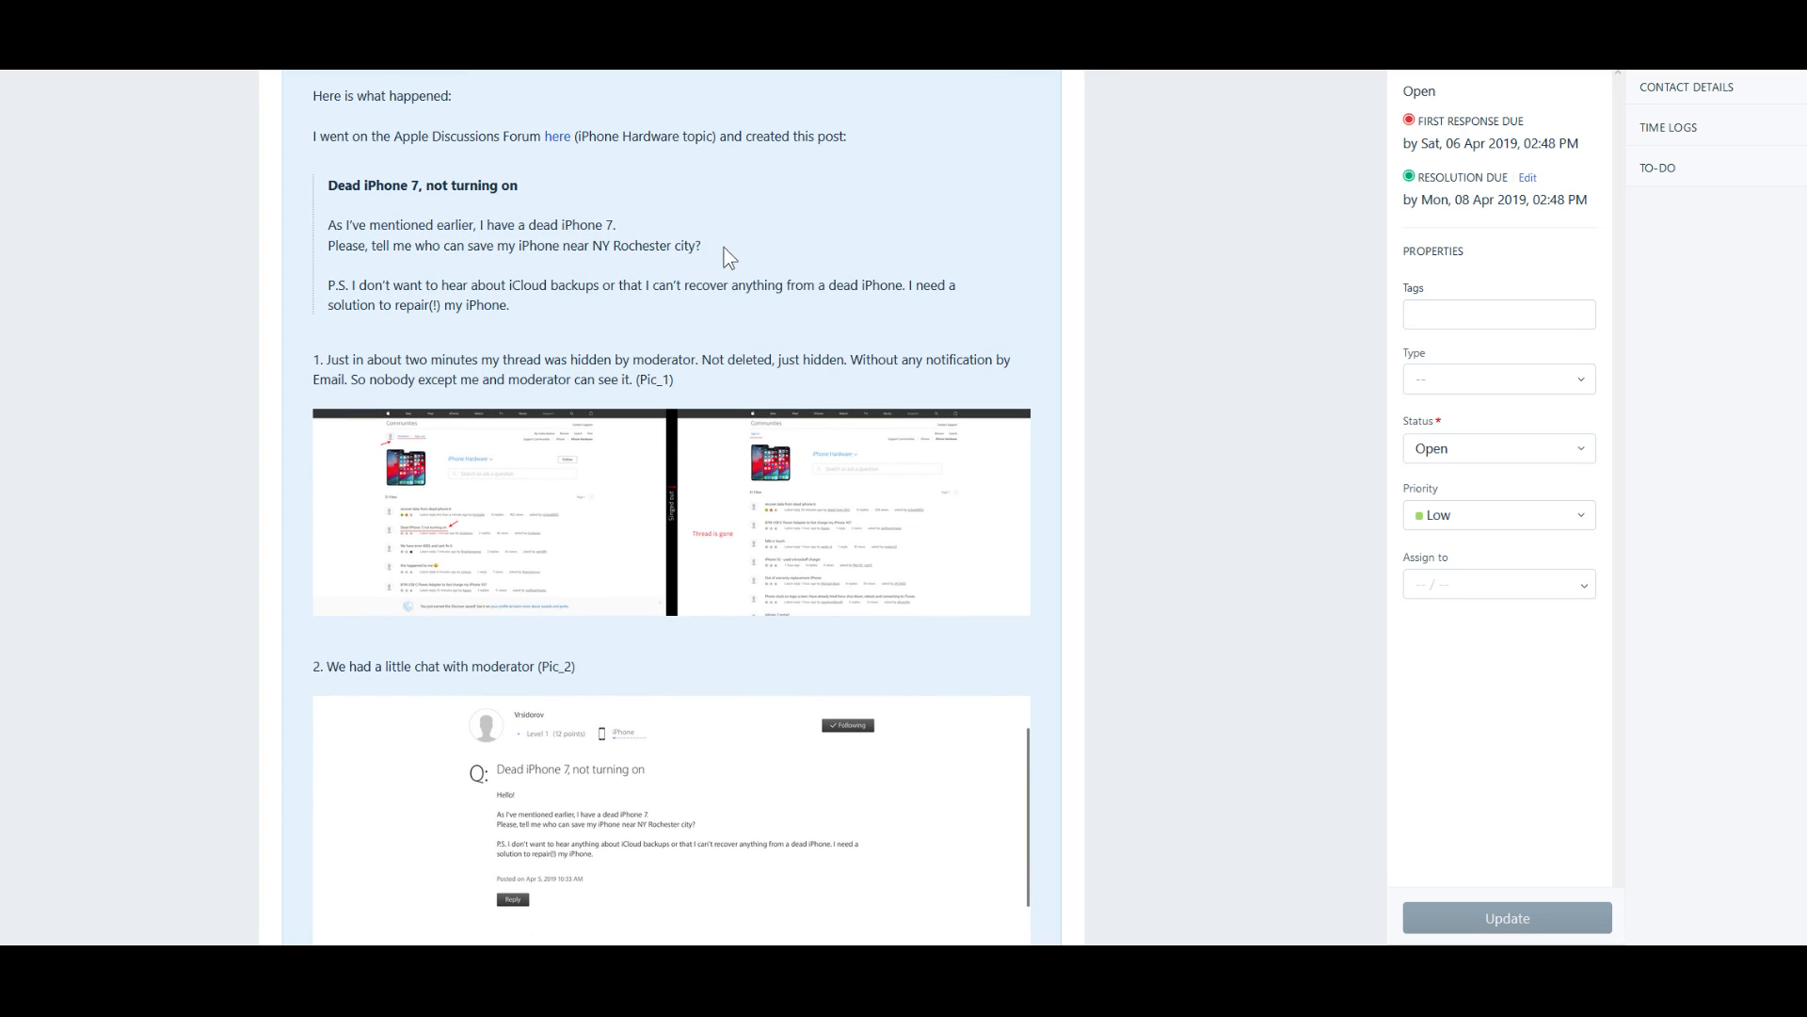
mouse_move(357, 358)
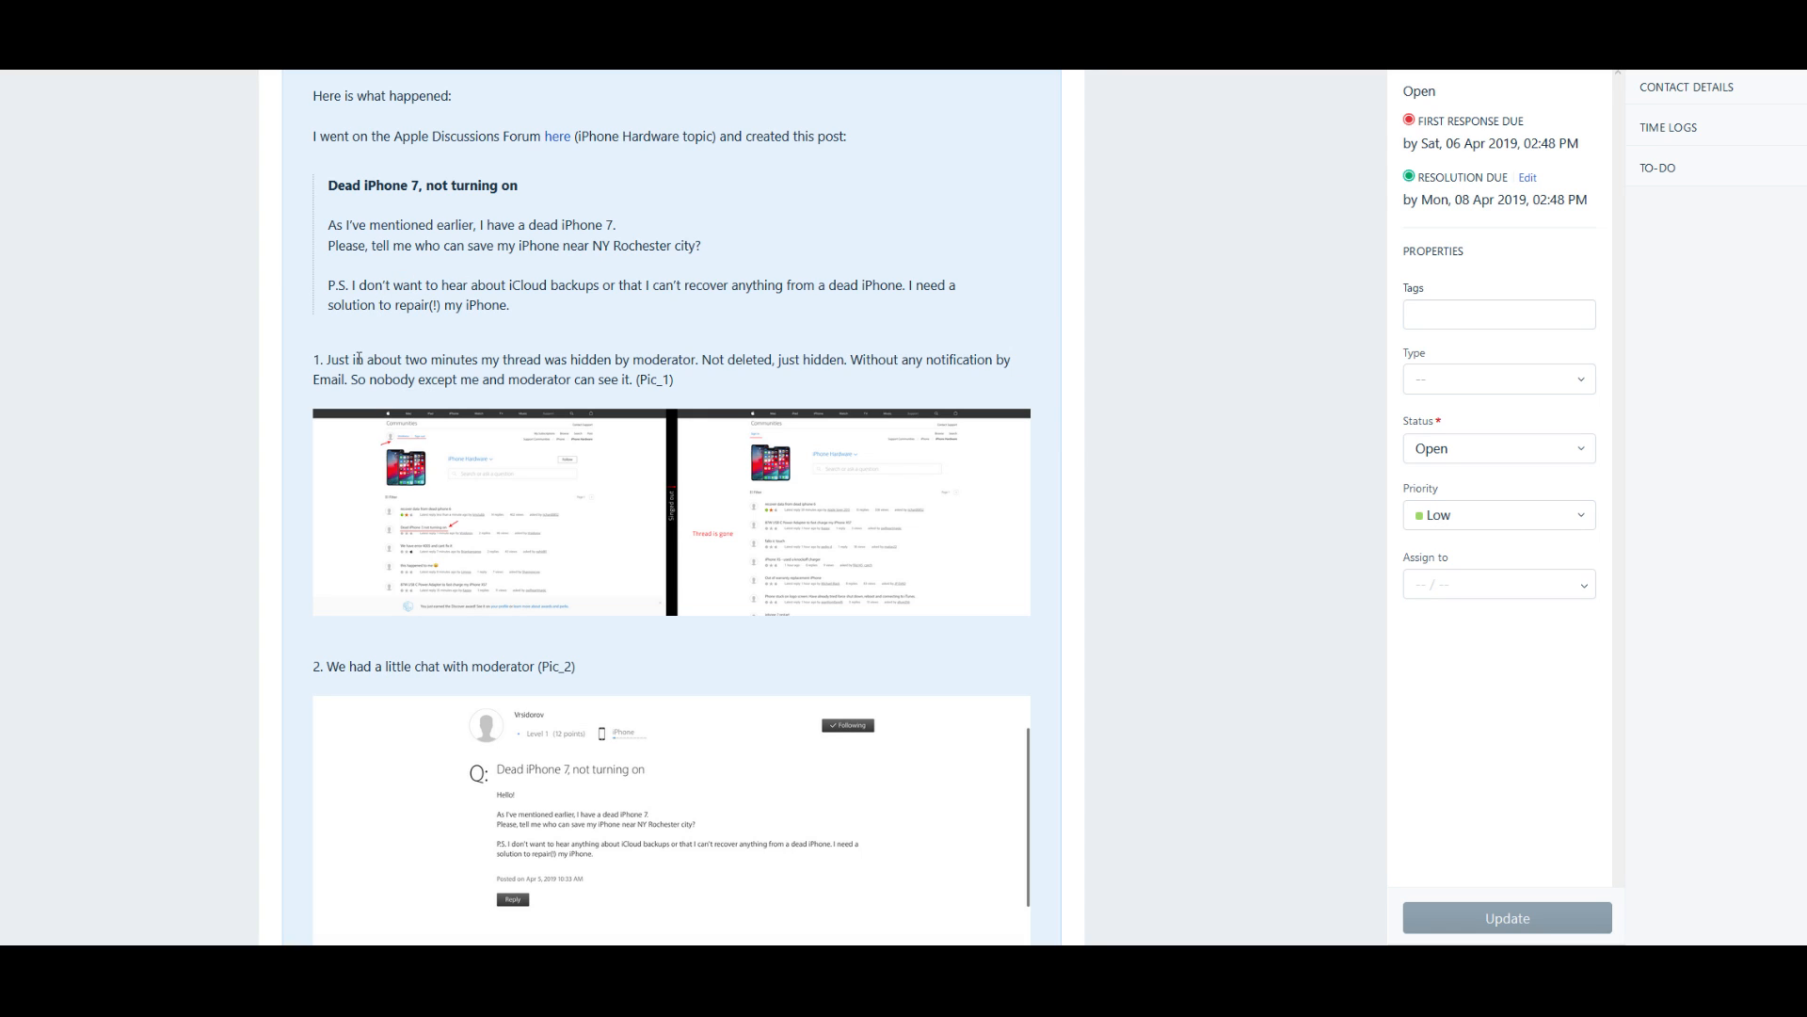
mouse_move(440, 379)
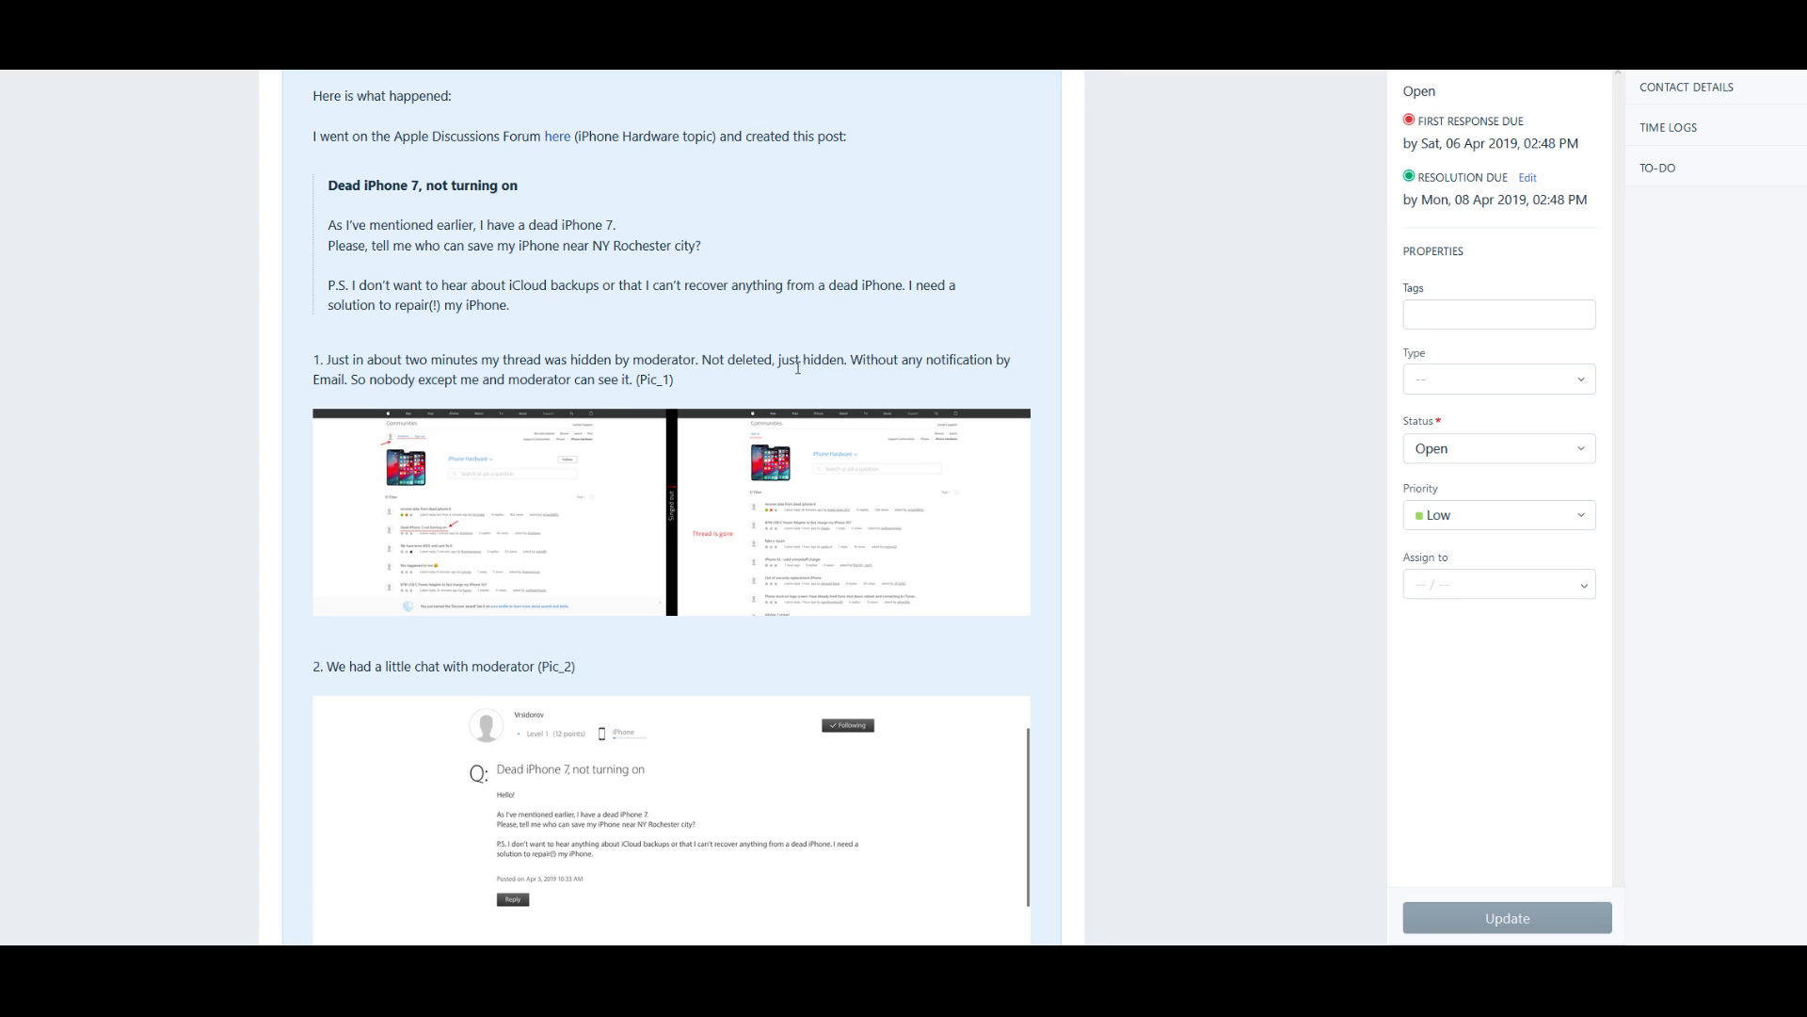
mouse_move(674, 392)
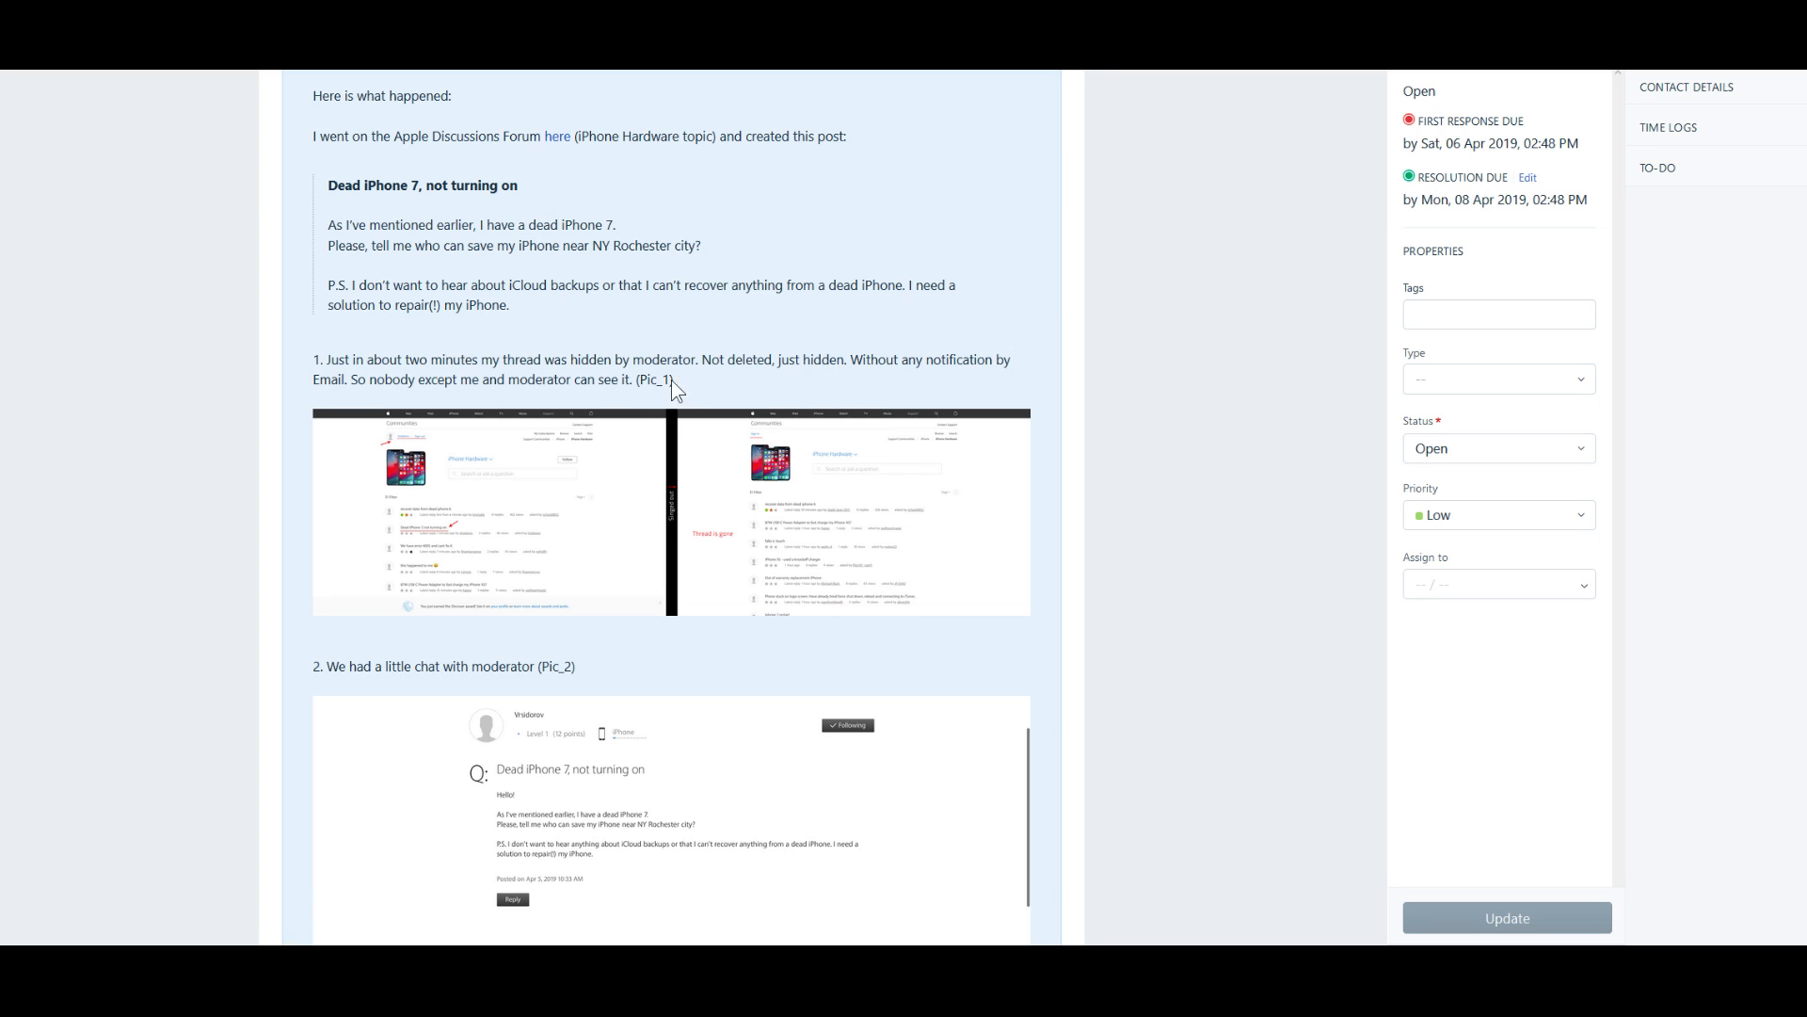
mouse_move(335, 373)
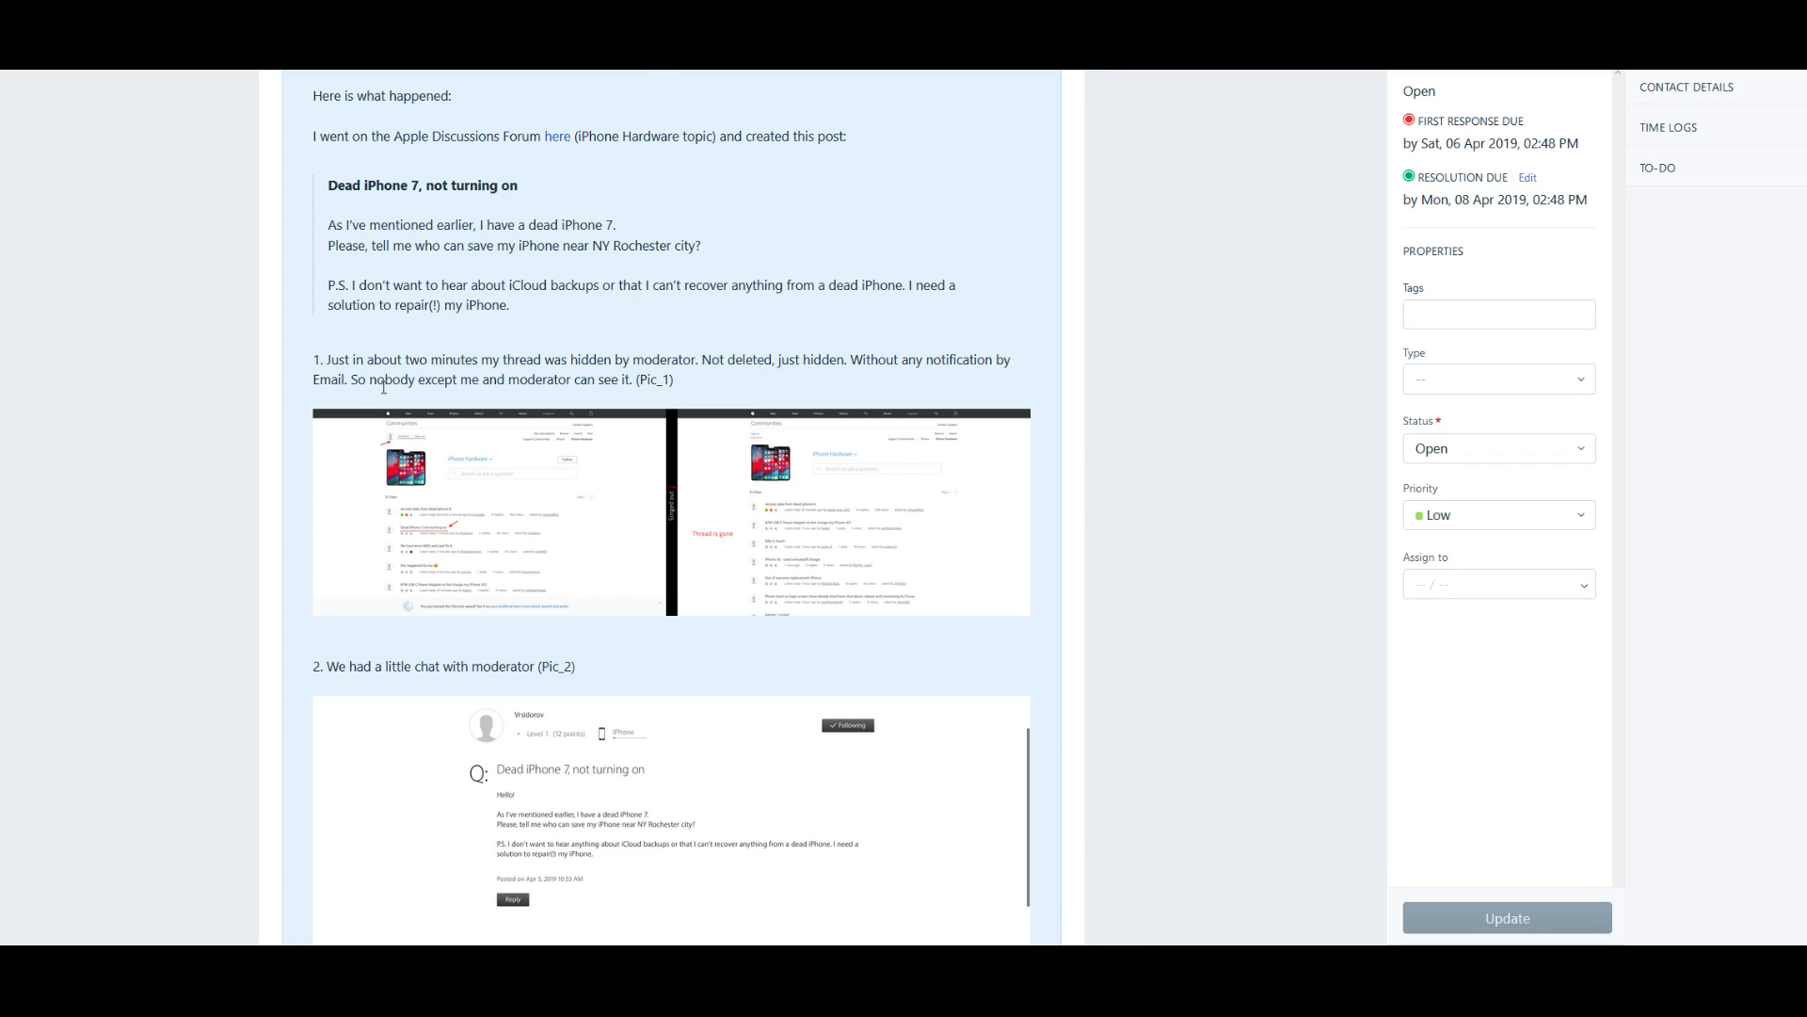
Step: Bring the attached iPhone Hardware forum listing into view with the Dead iPhone 7 thread marked
scroll(up, 3)
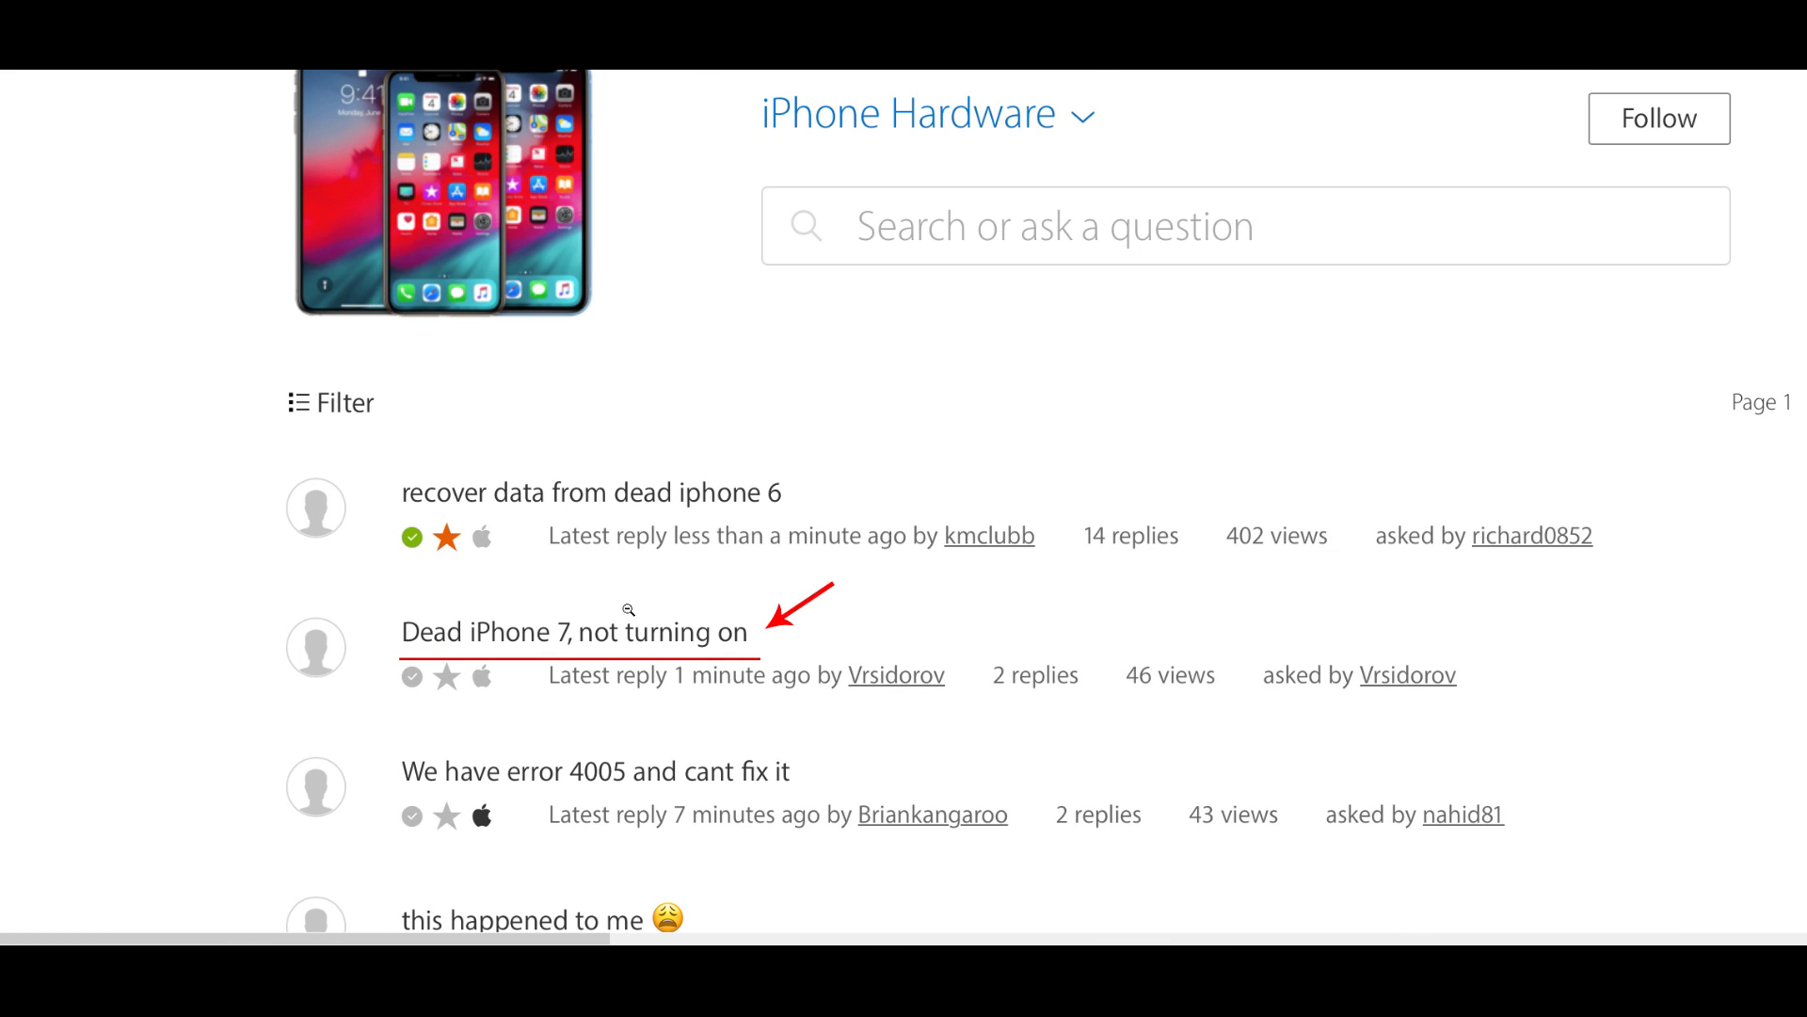
scroll(up, 3)
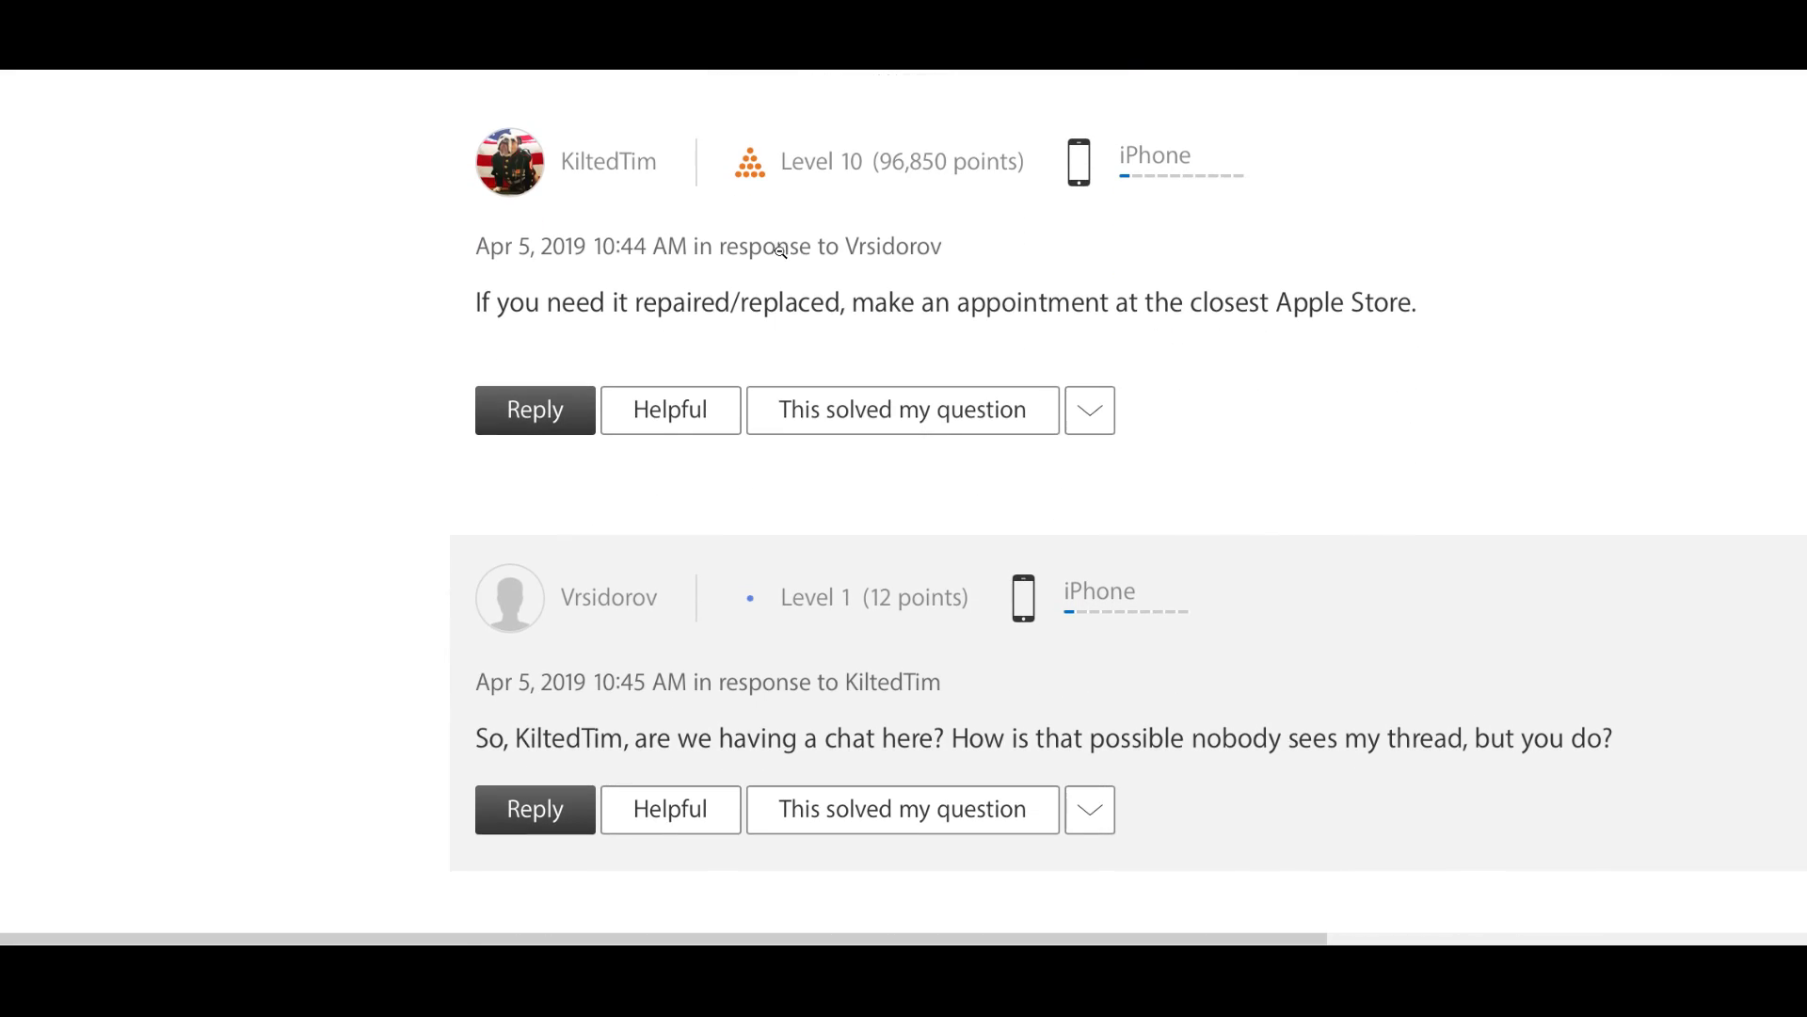
Step: Scroll through the thread screenshot's replies to the final 'why was it hidden' reply and footer
scroll(down, 3)
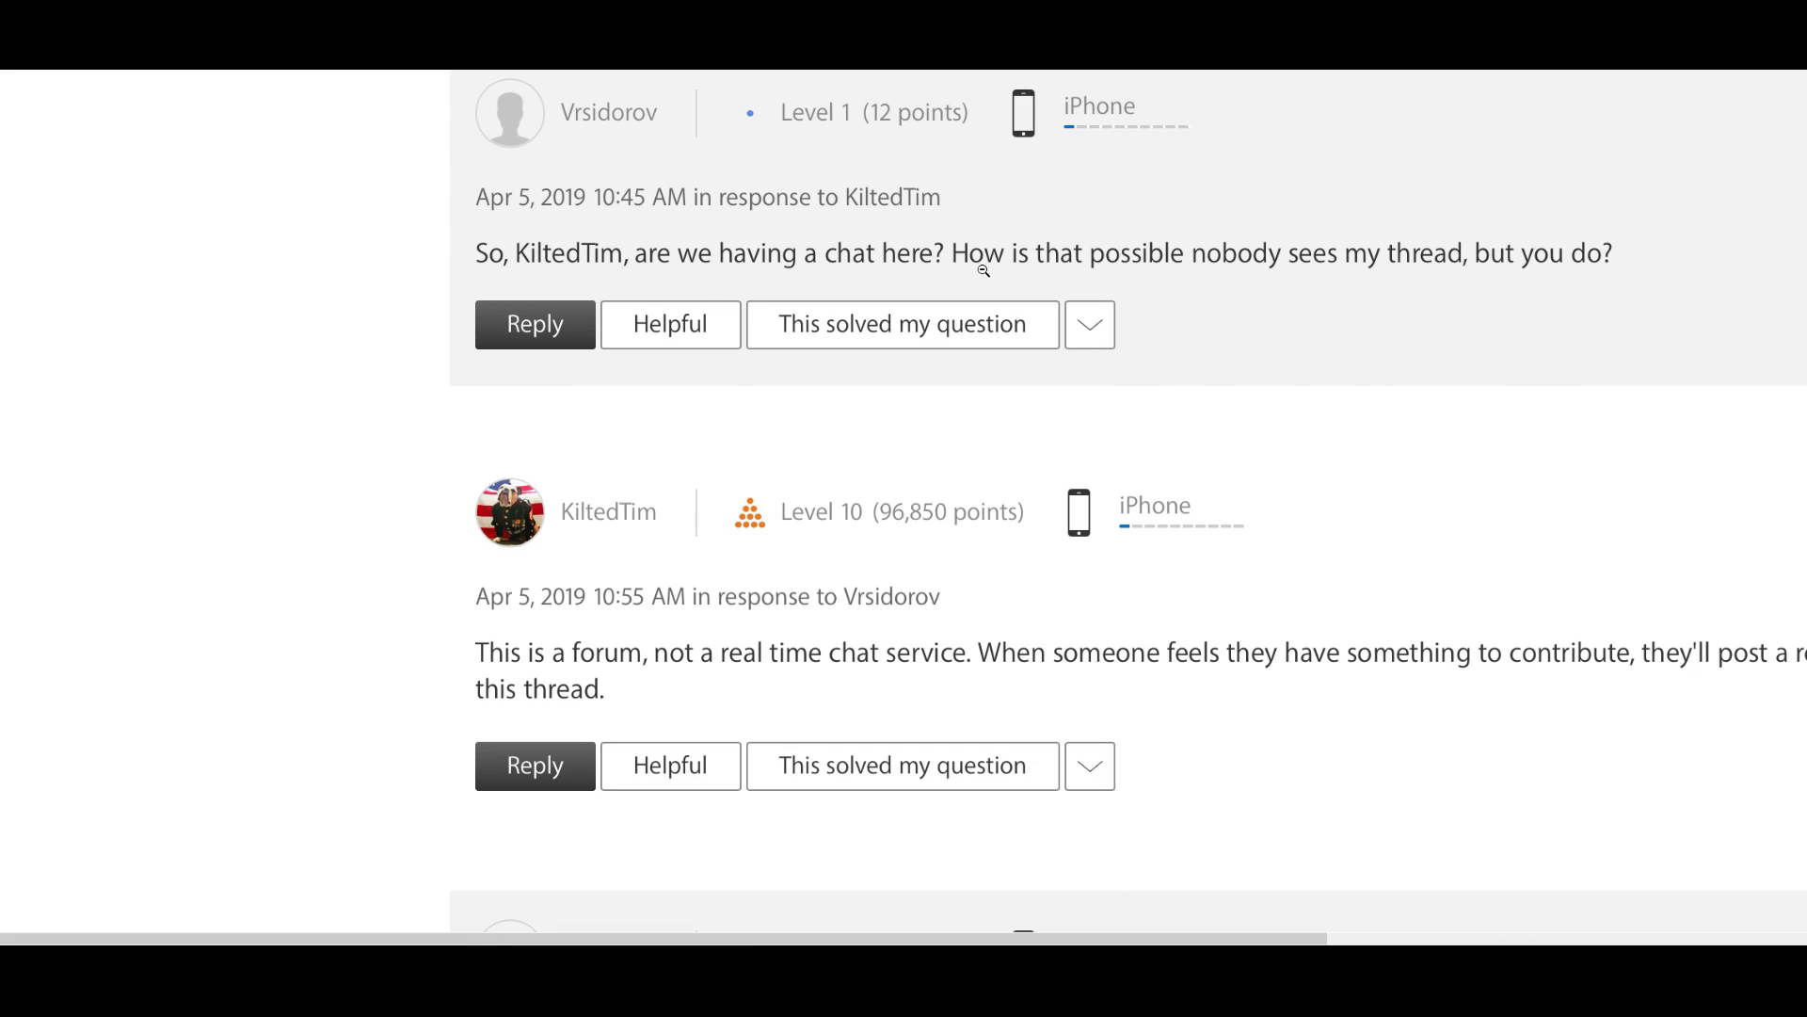
scroll(down, 3)
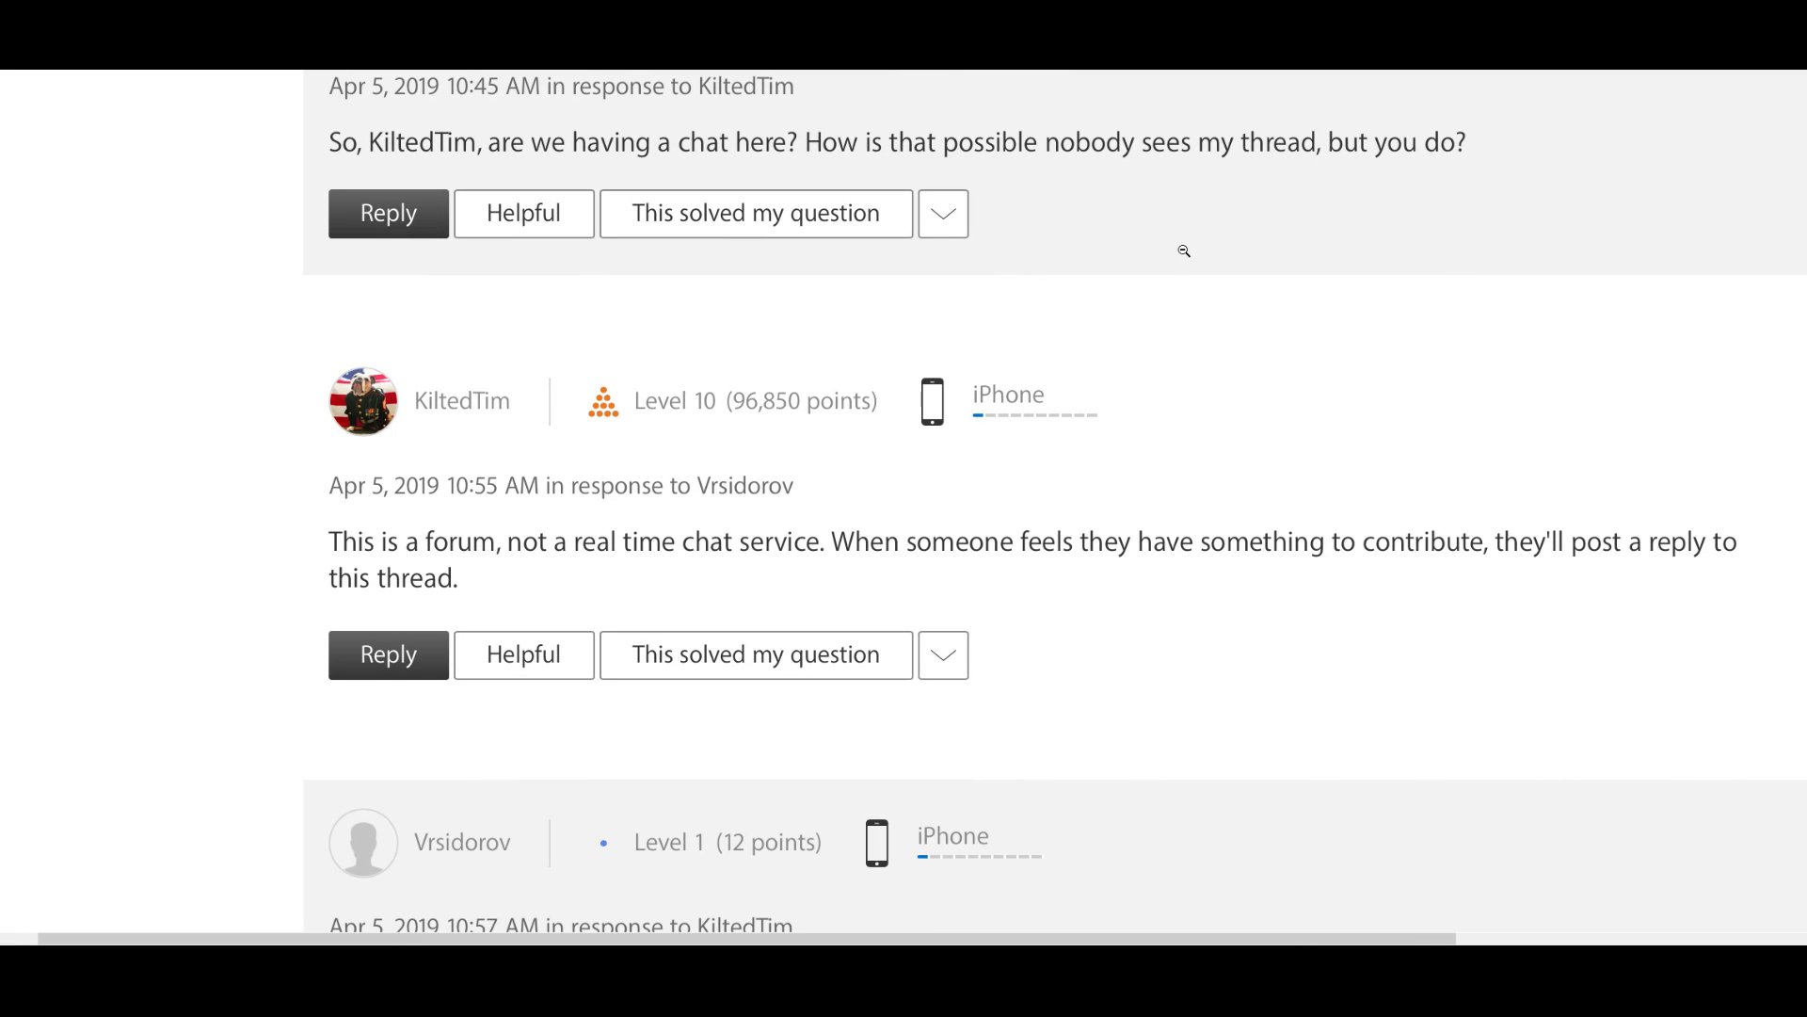
mouse_move(392, 512)
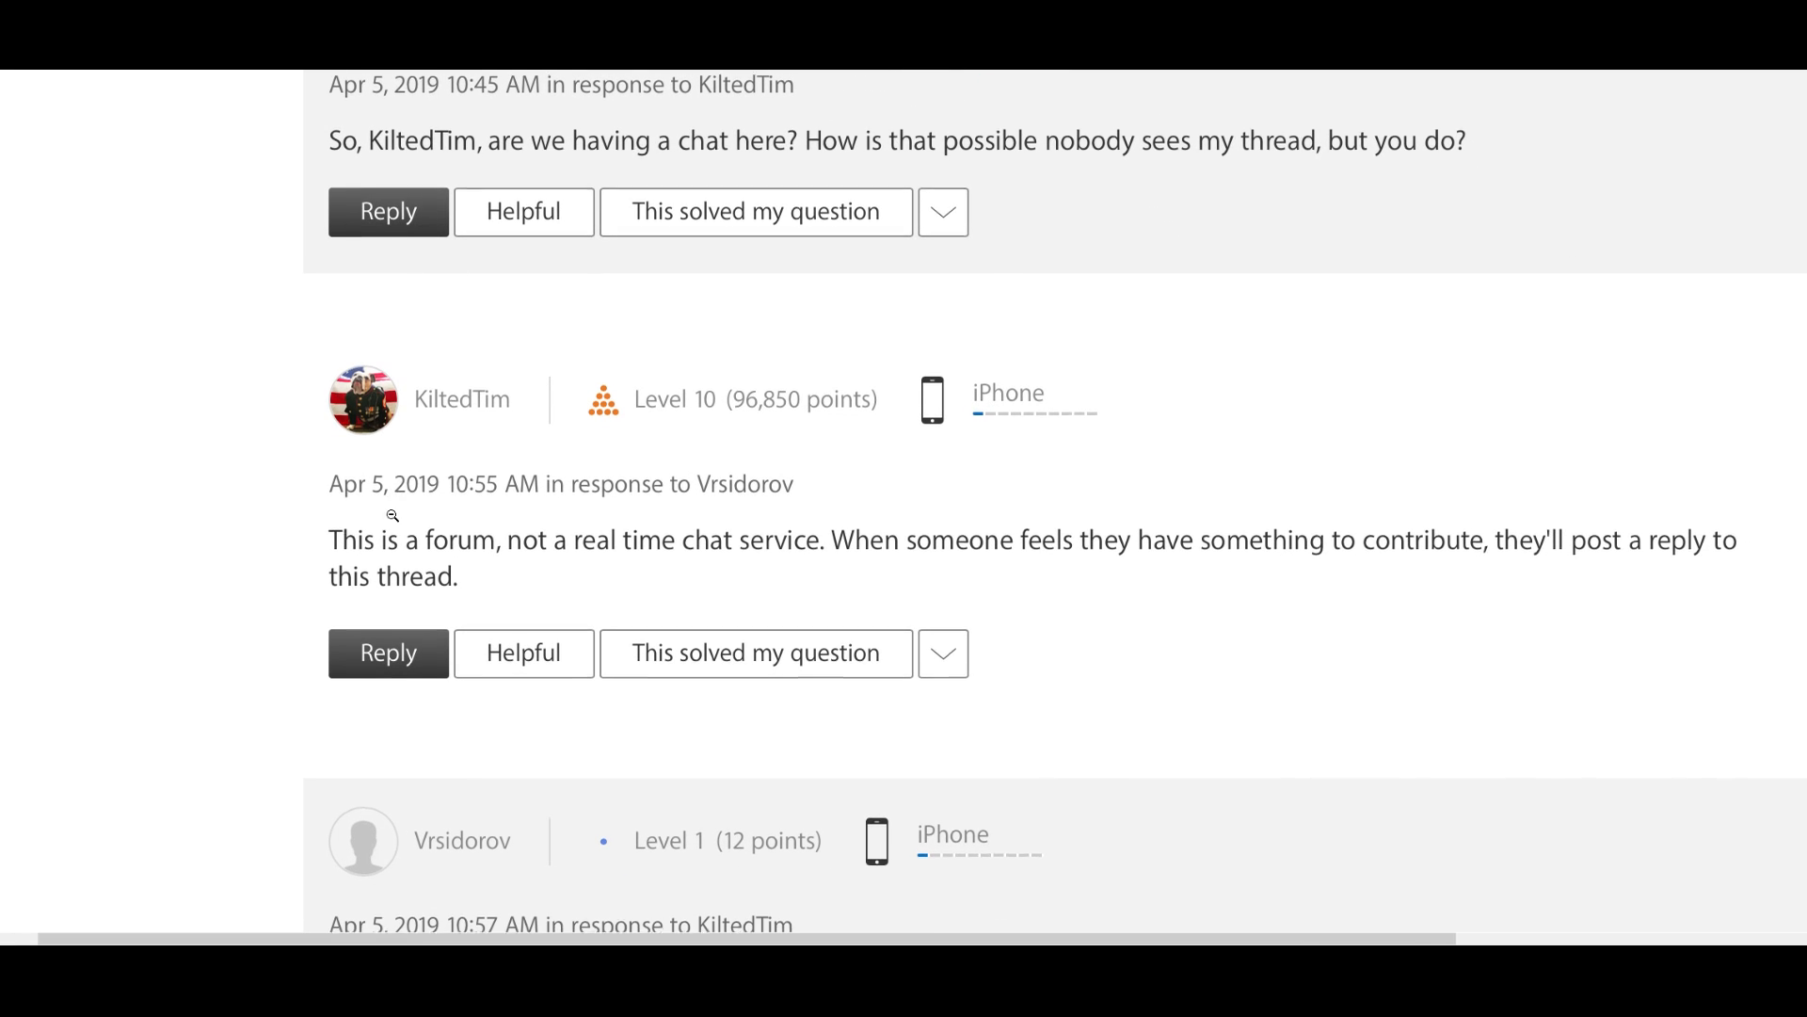
scroll(down, 3)
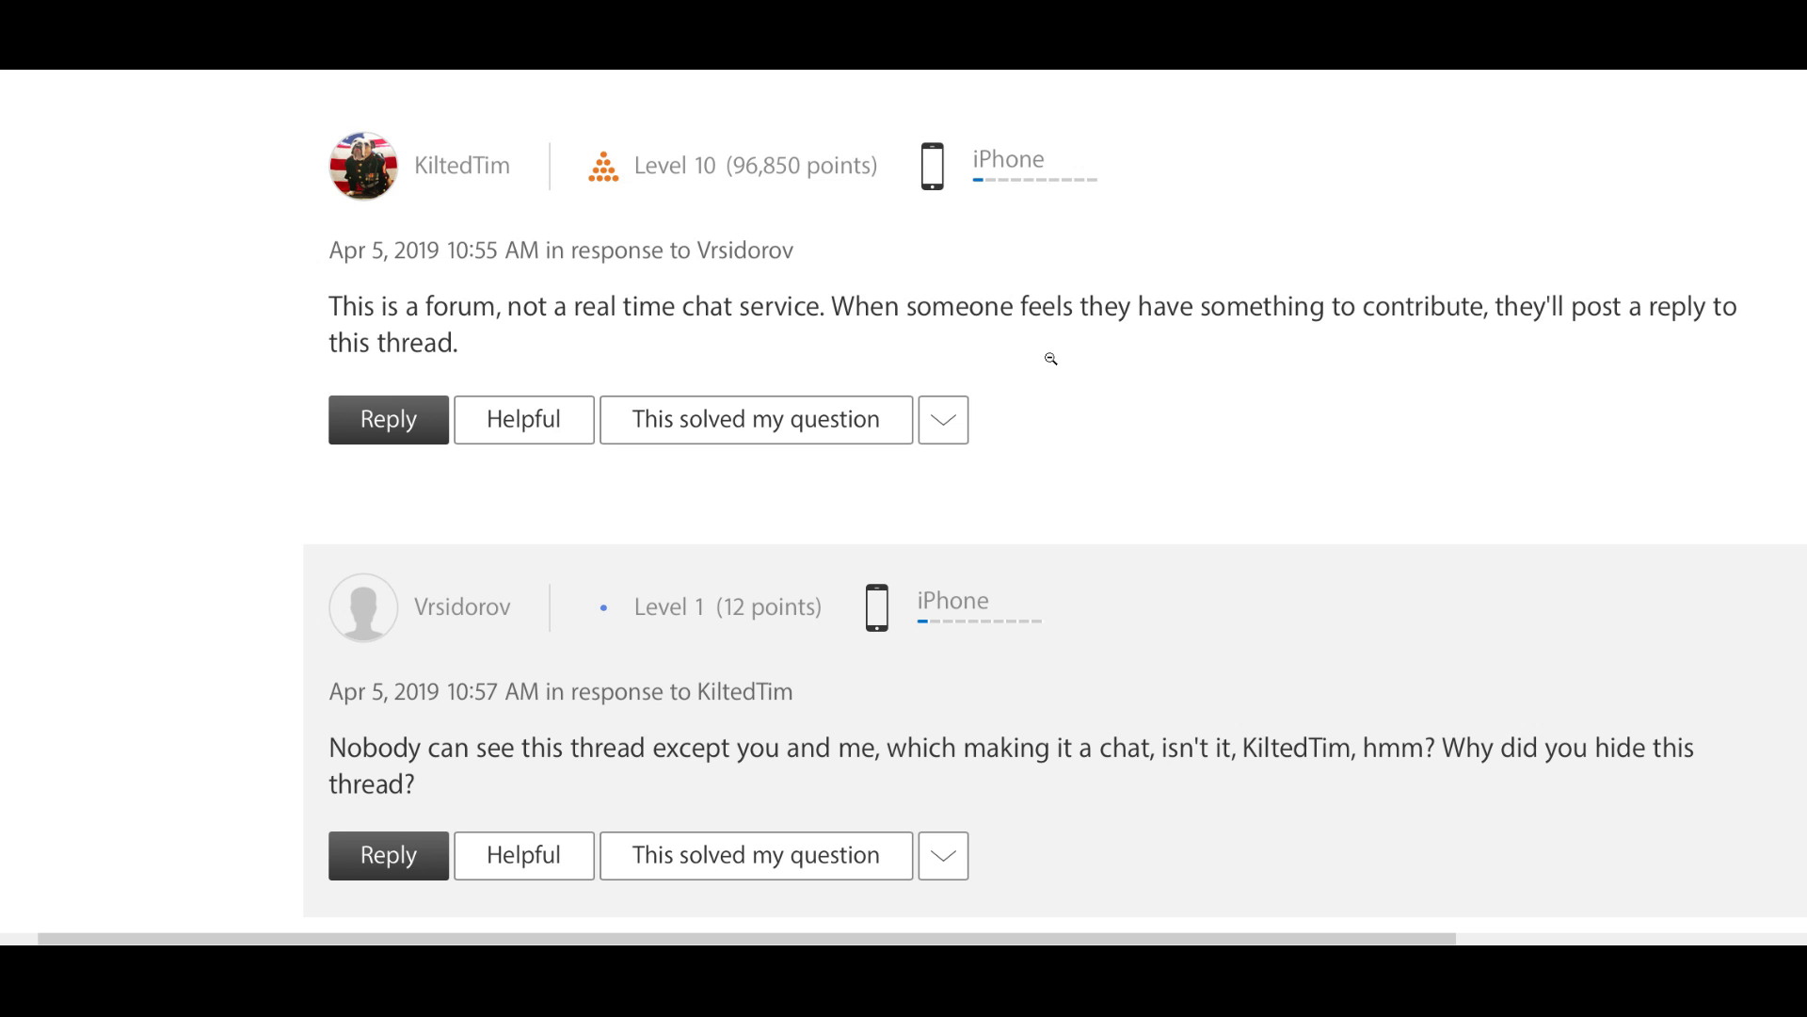
scroll(down, 3)
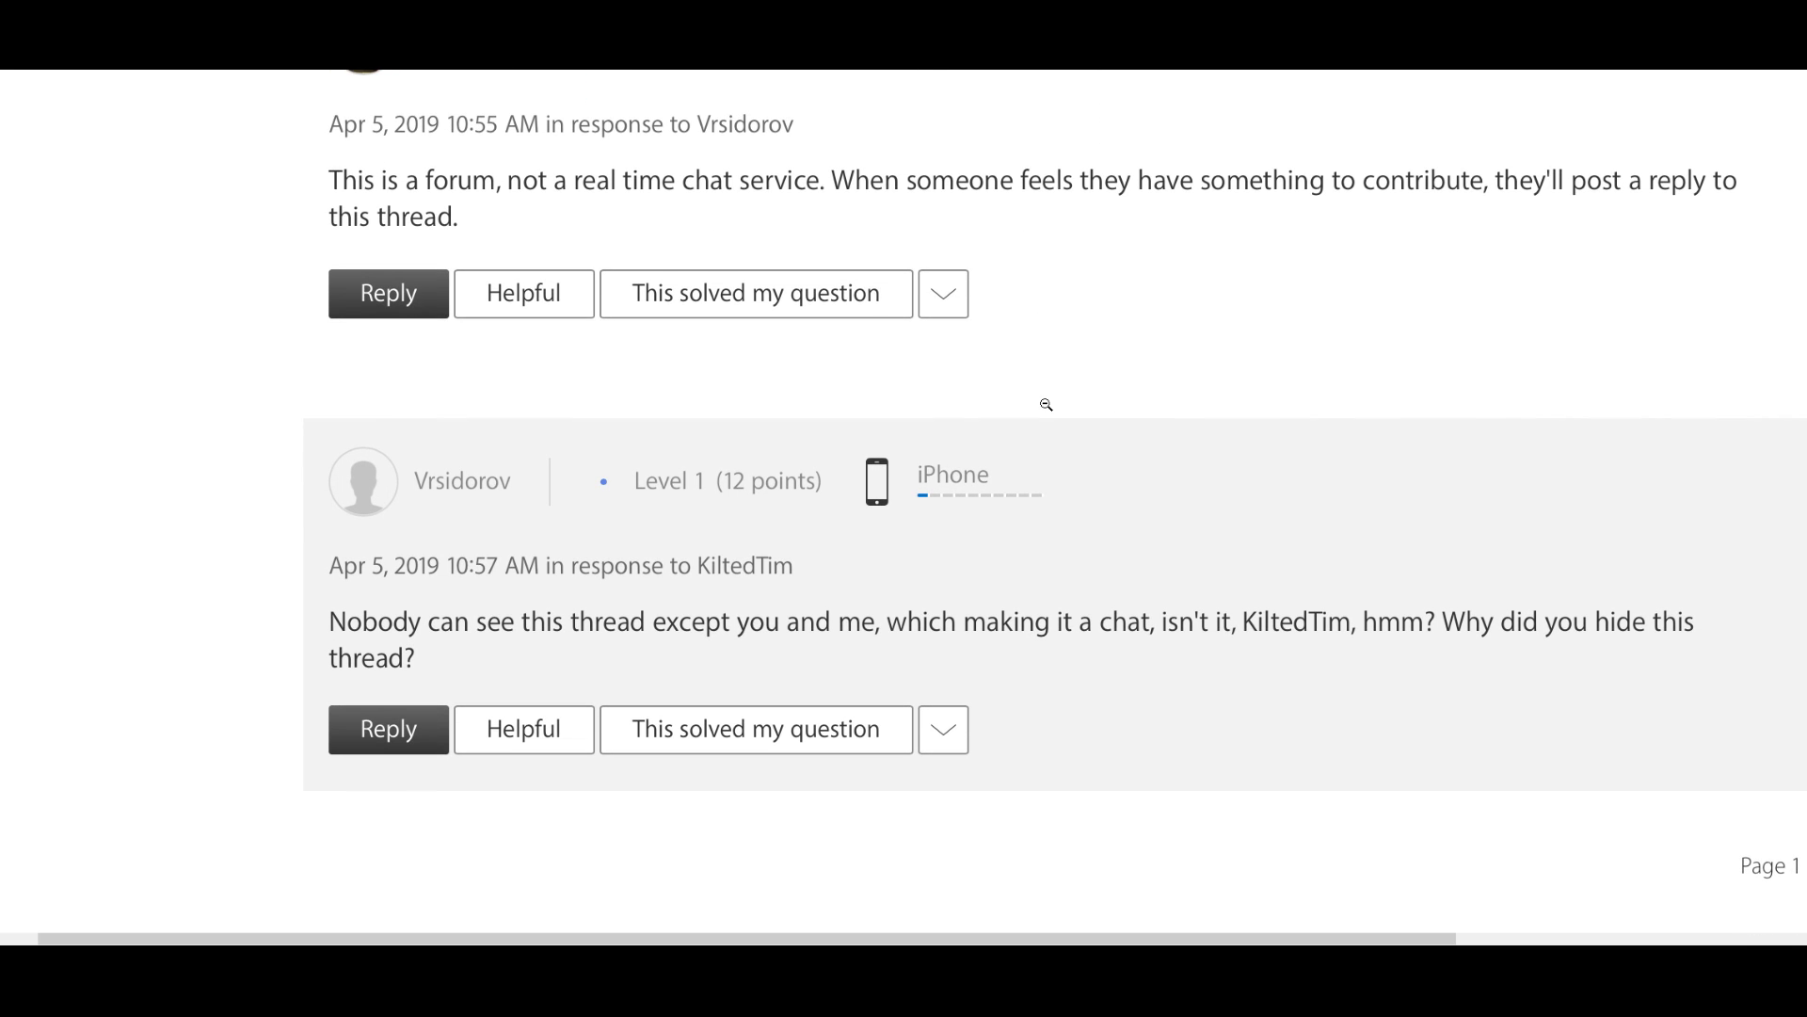
scroll(down, 3)
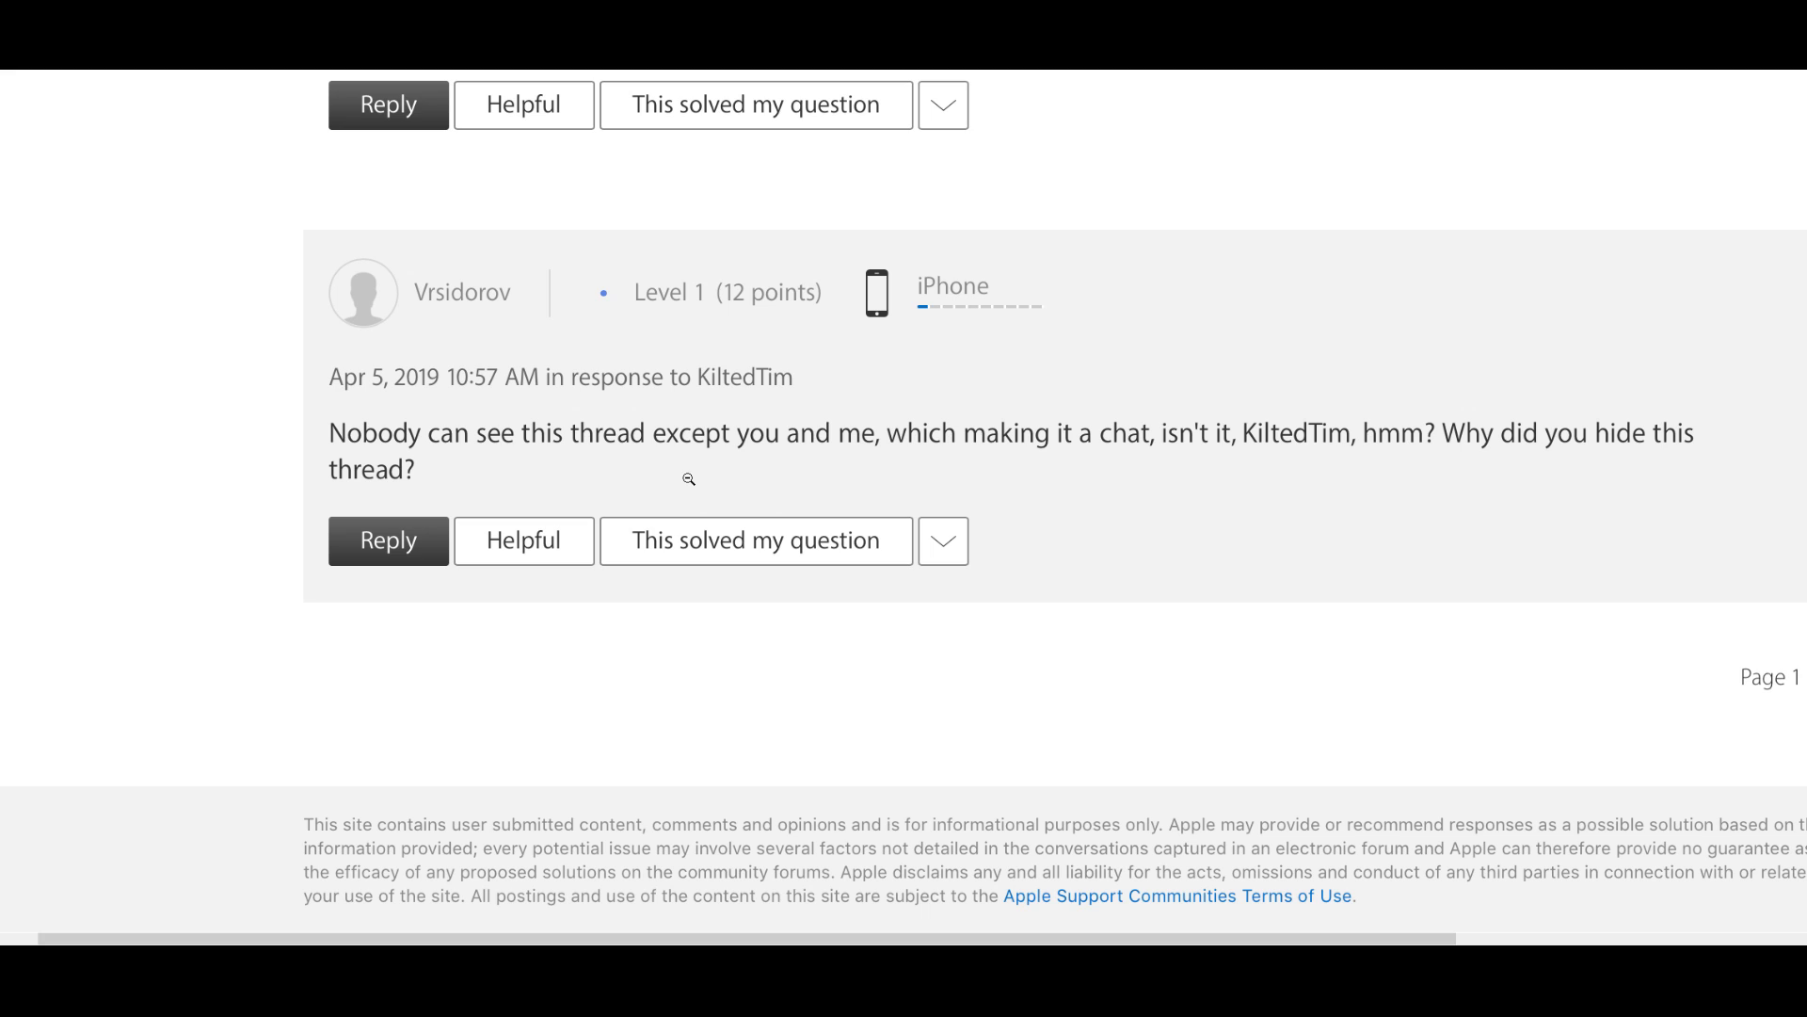
mouse_move(583, 448)
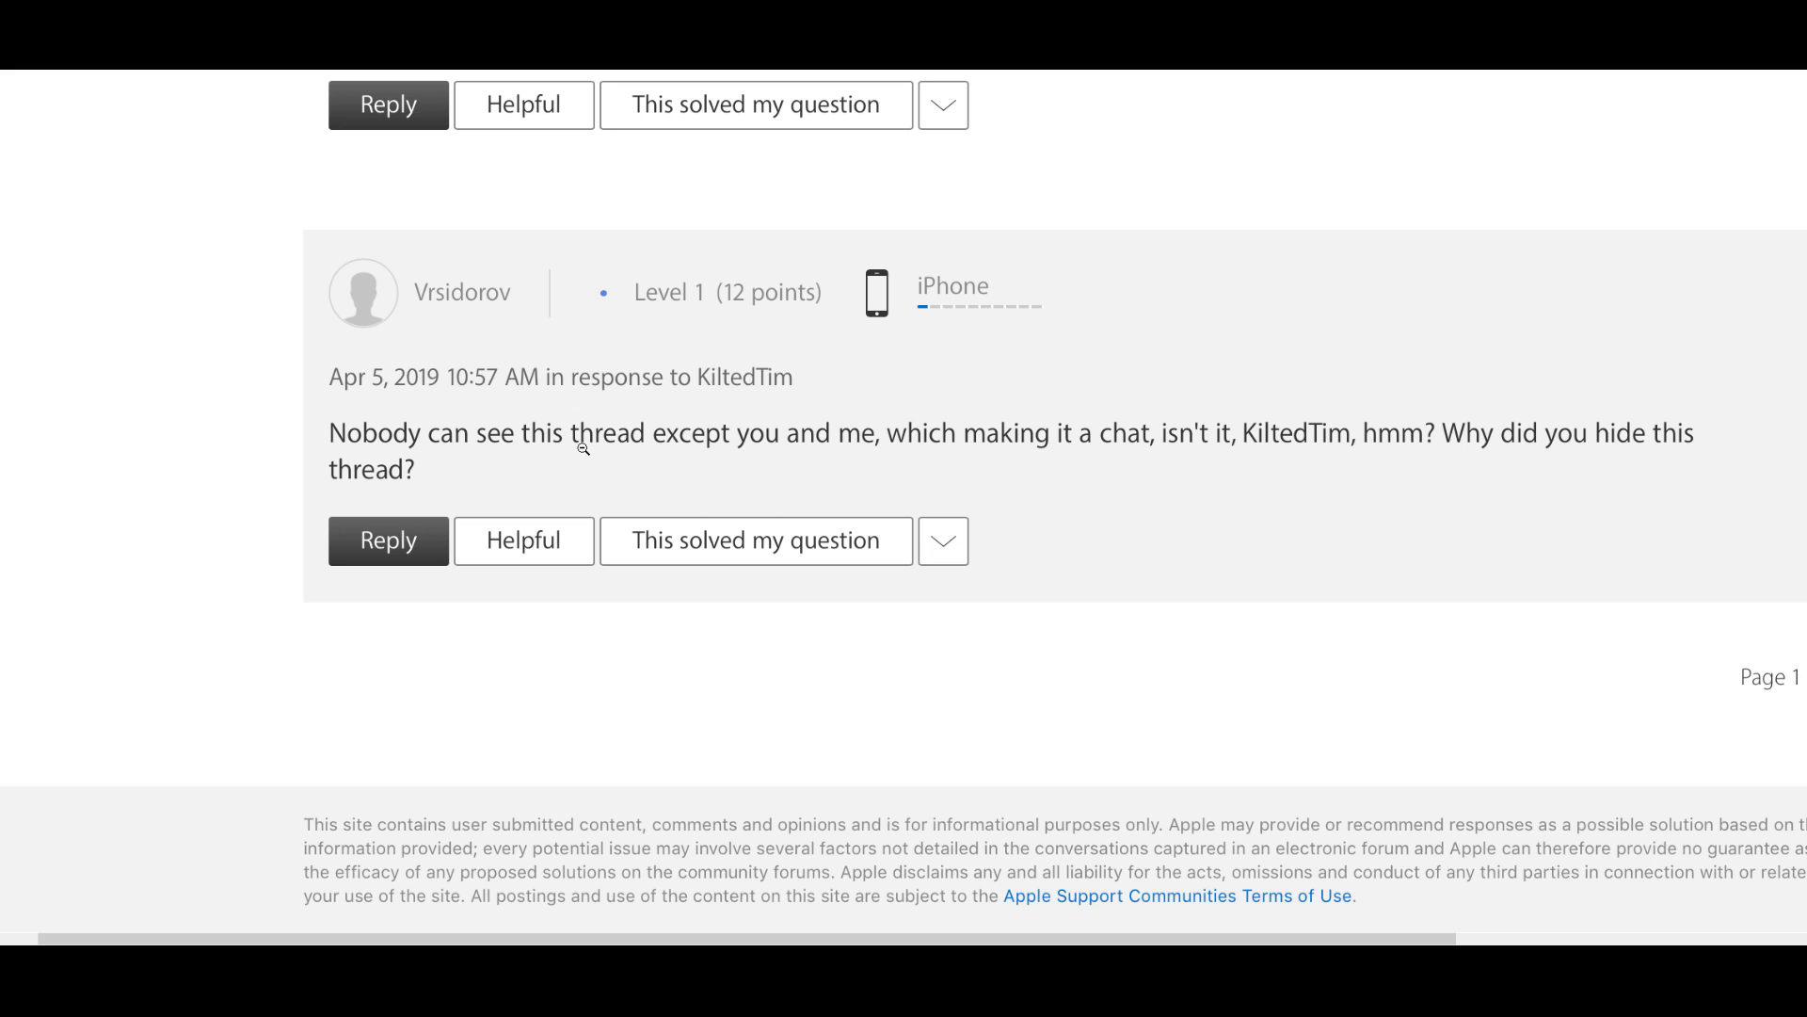
mouse_move(1080, 442)
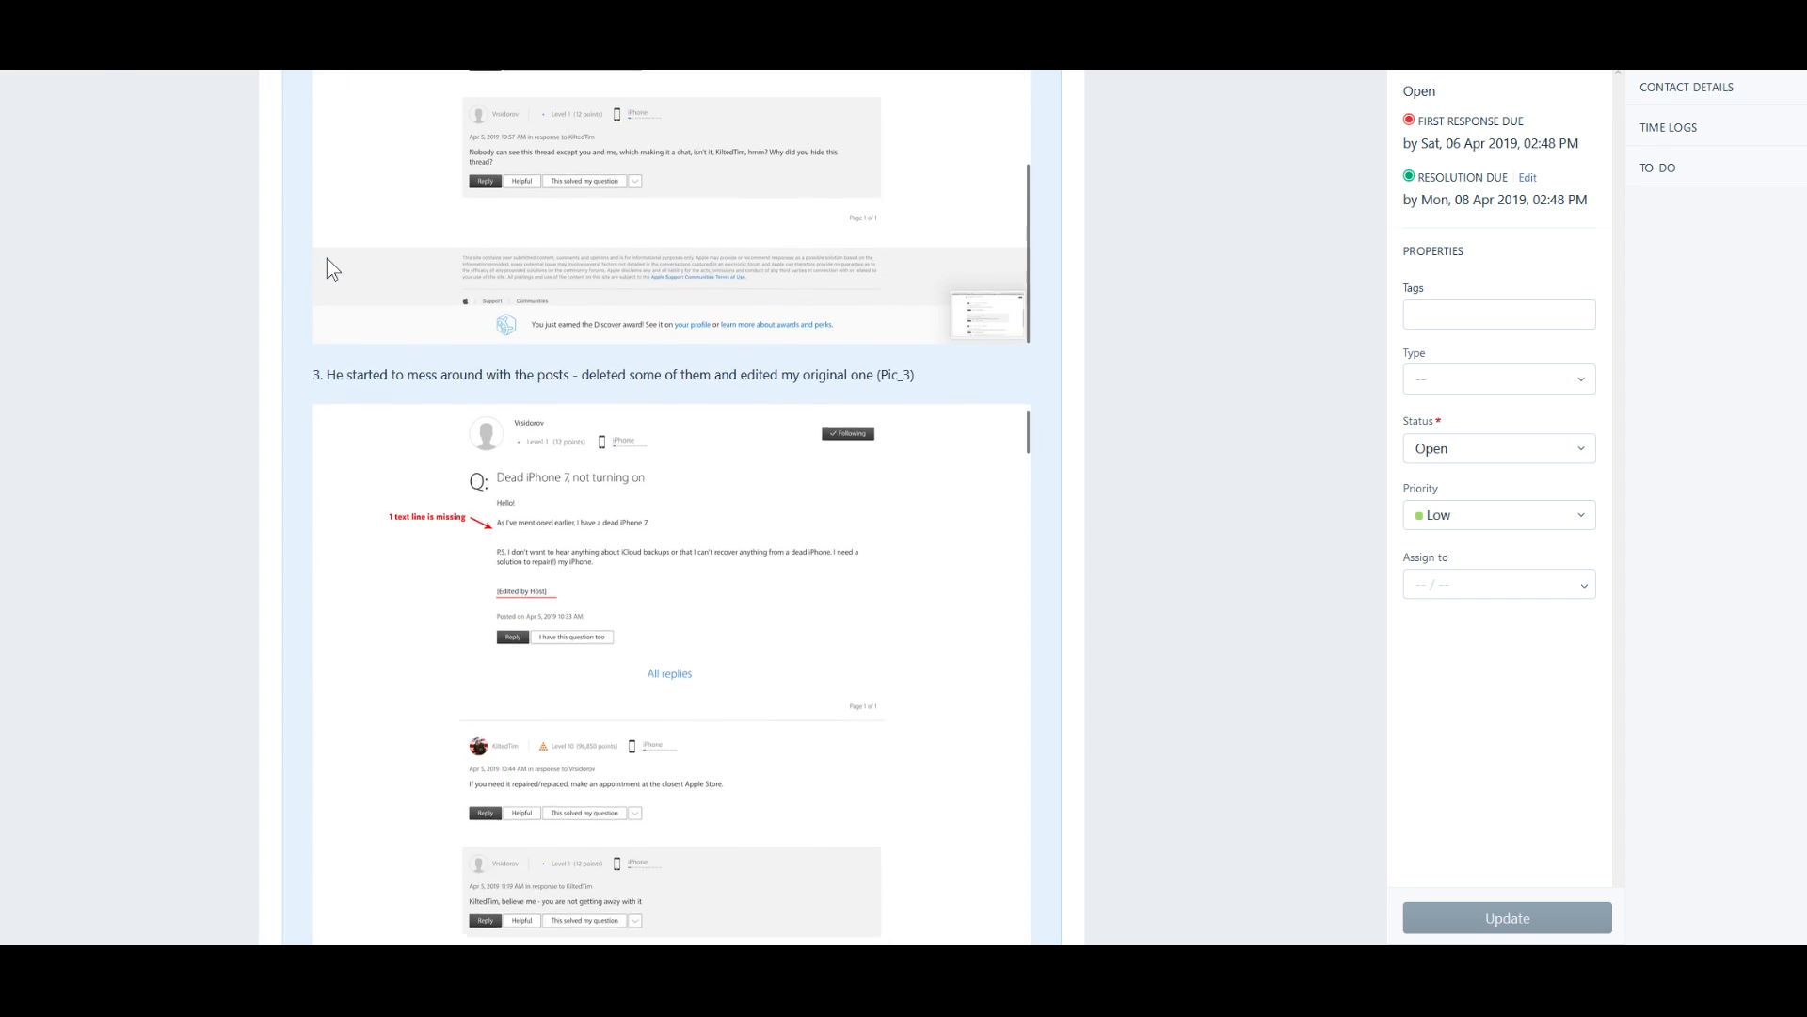
Step: Move past Pic_3 to the ticket's item 4 about the raging reply and ban, with Pic_4's start
scroll(down, 3)
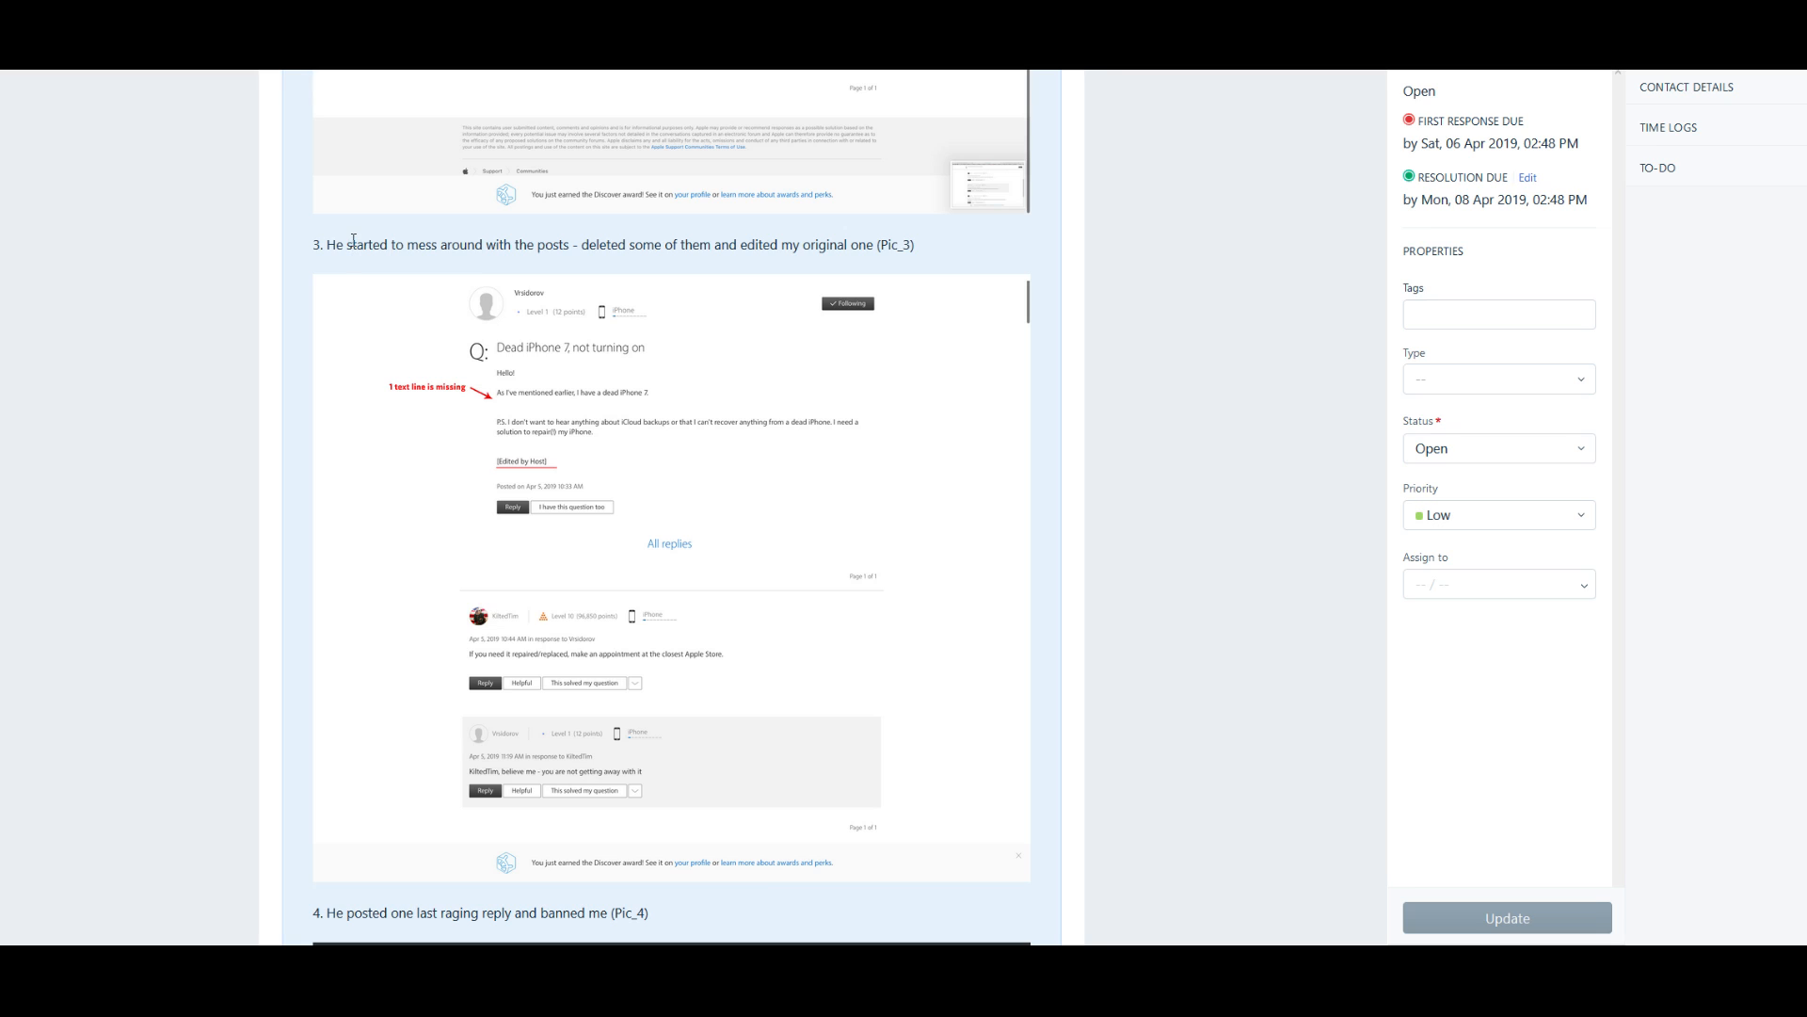
double_click(369, 245)
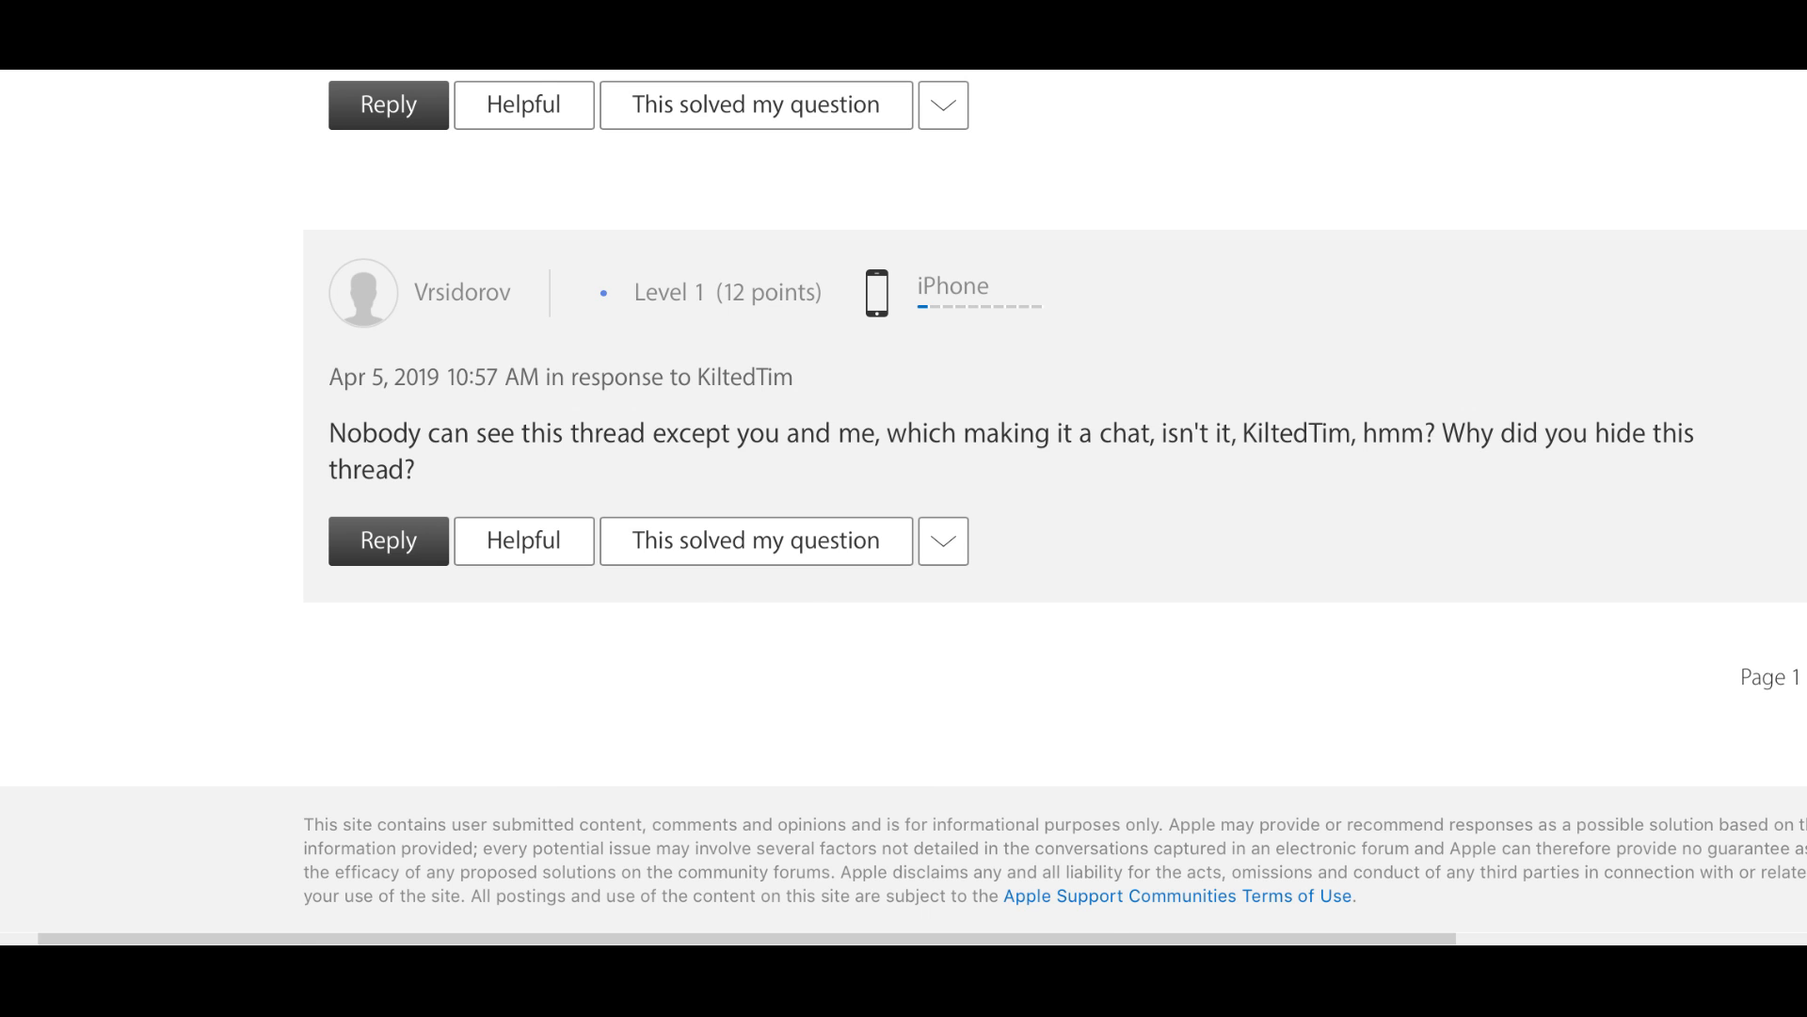
scroll(up, 3)
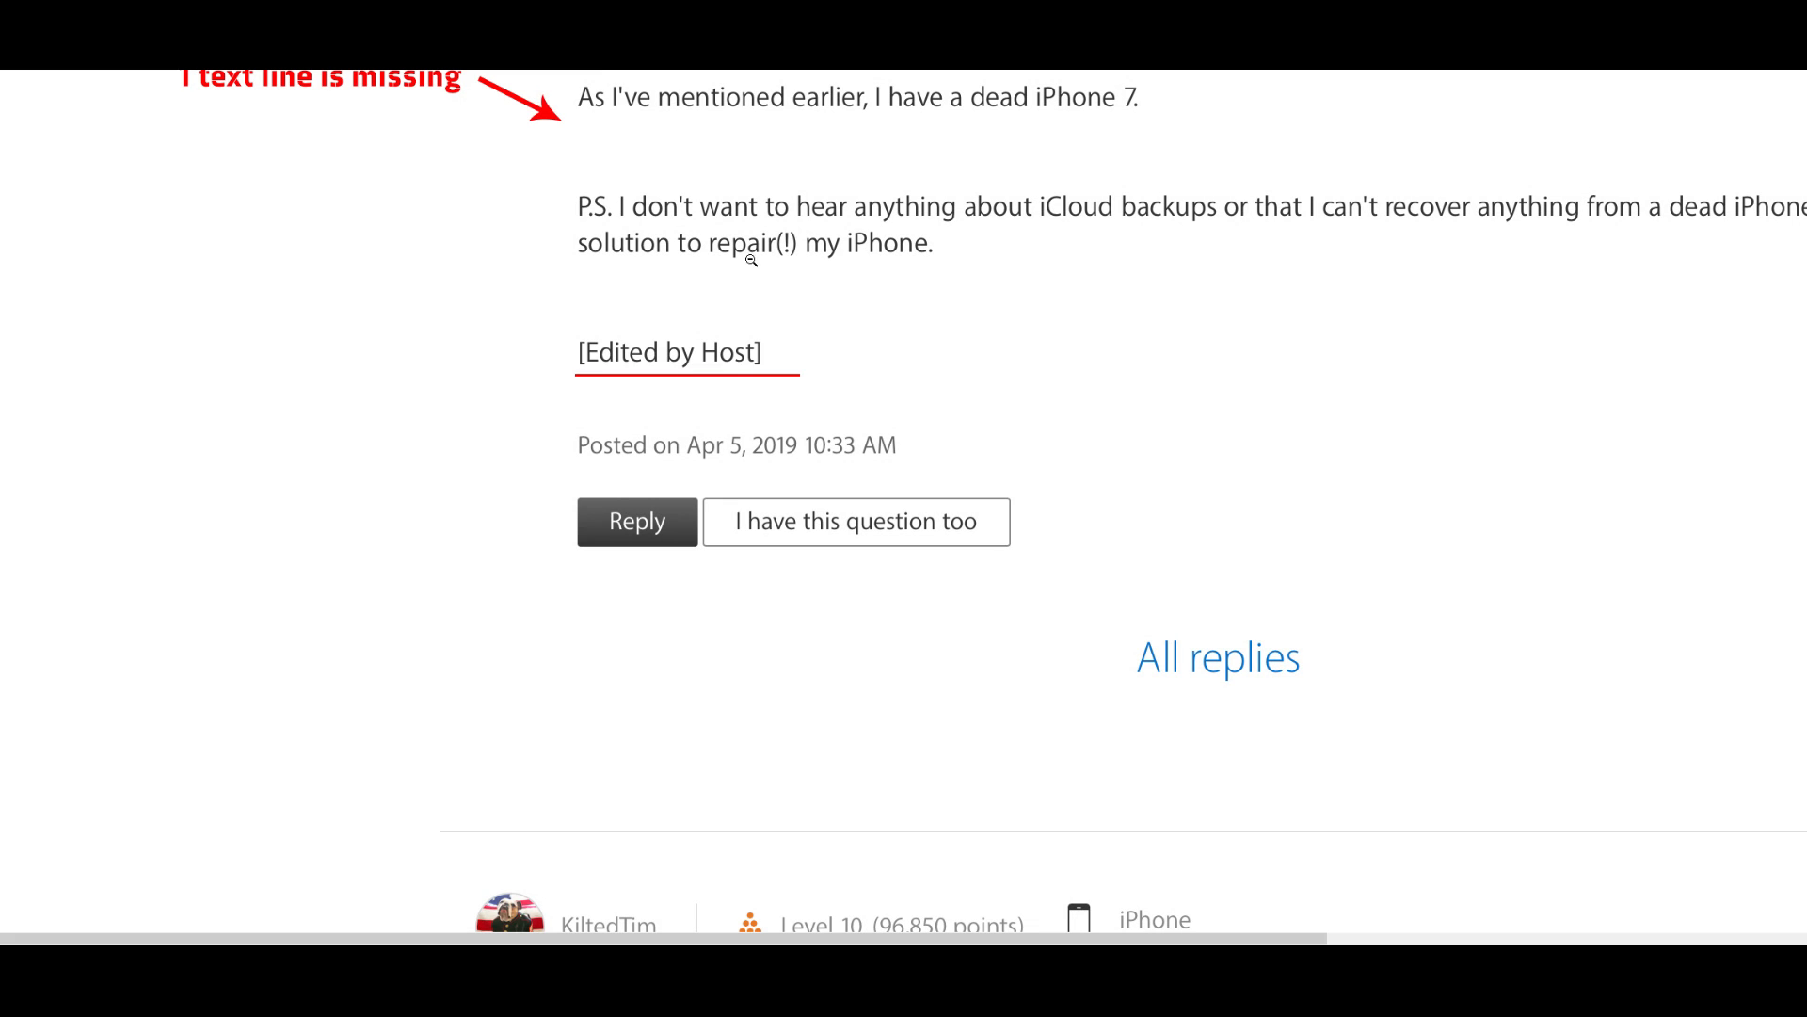
scroll(down, 3)
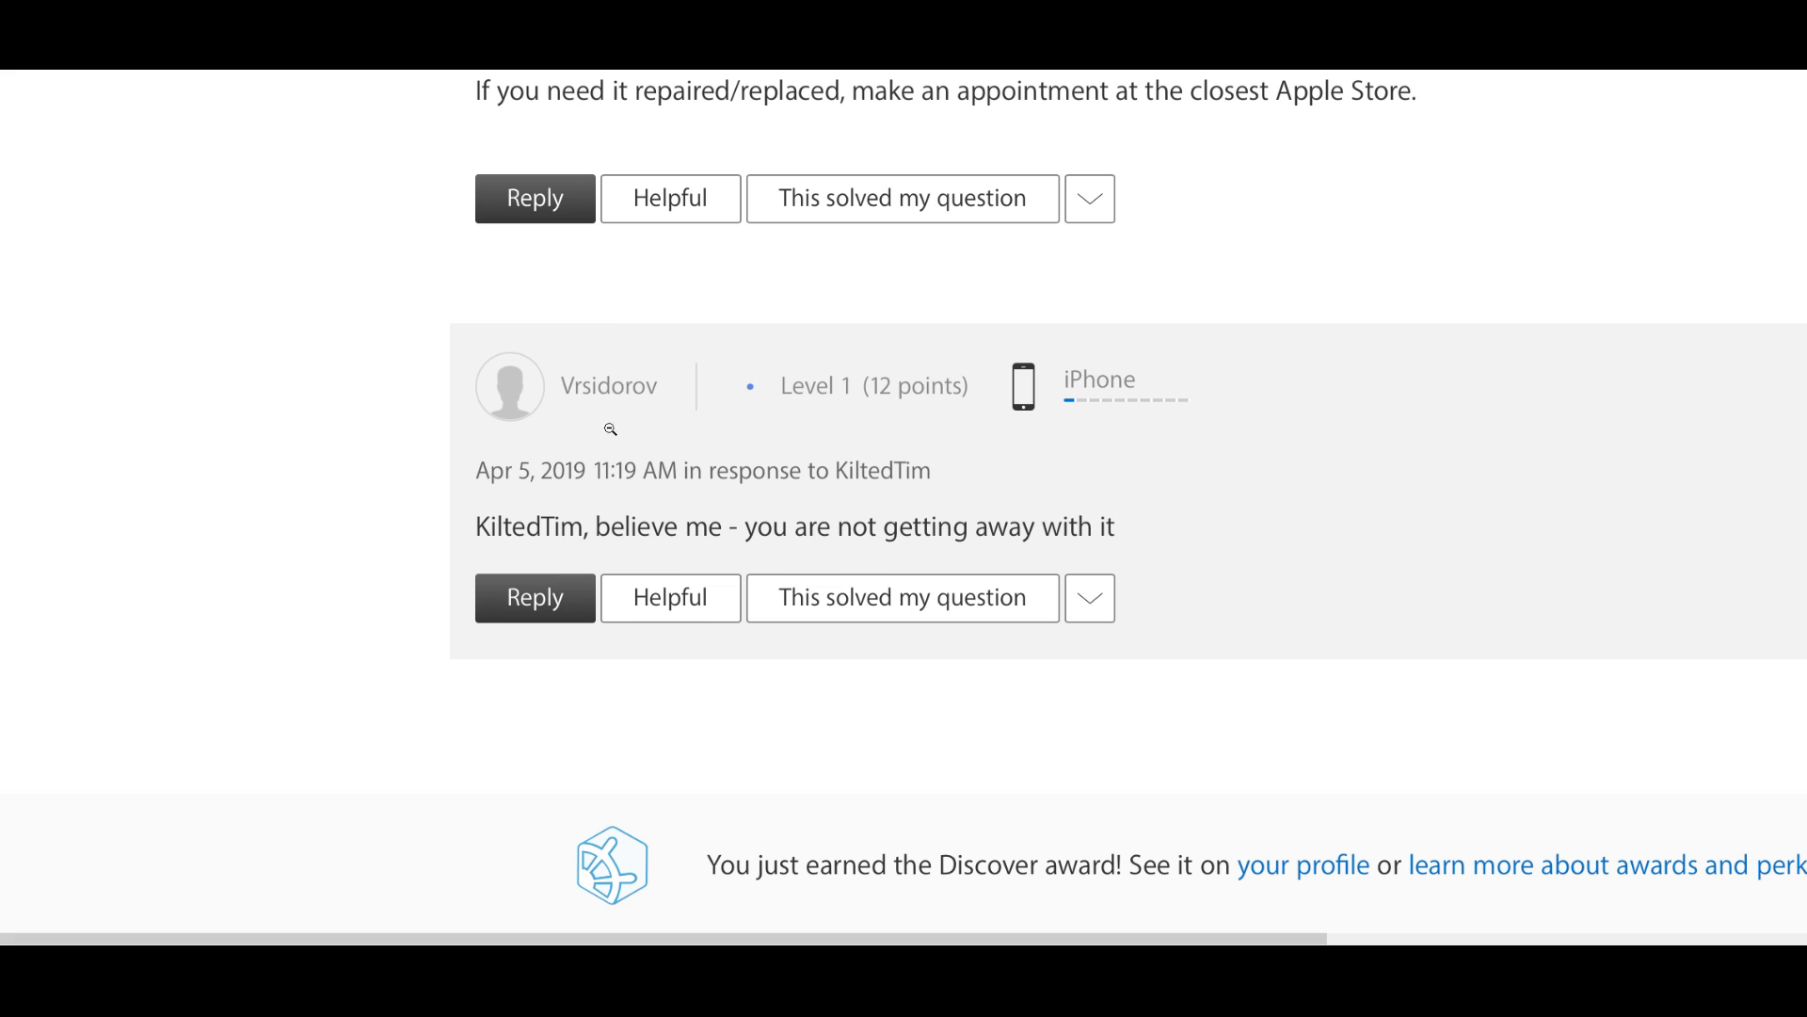
mouse_move(561, 563)
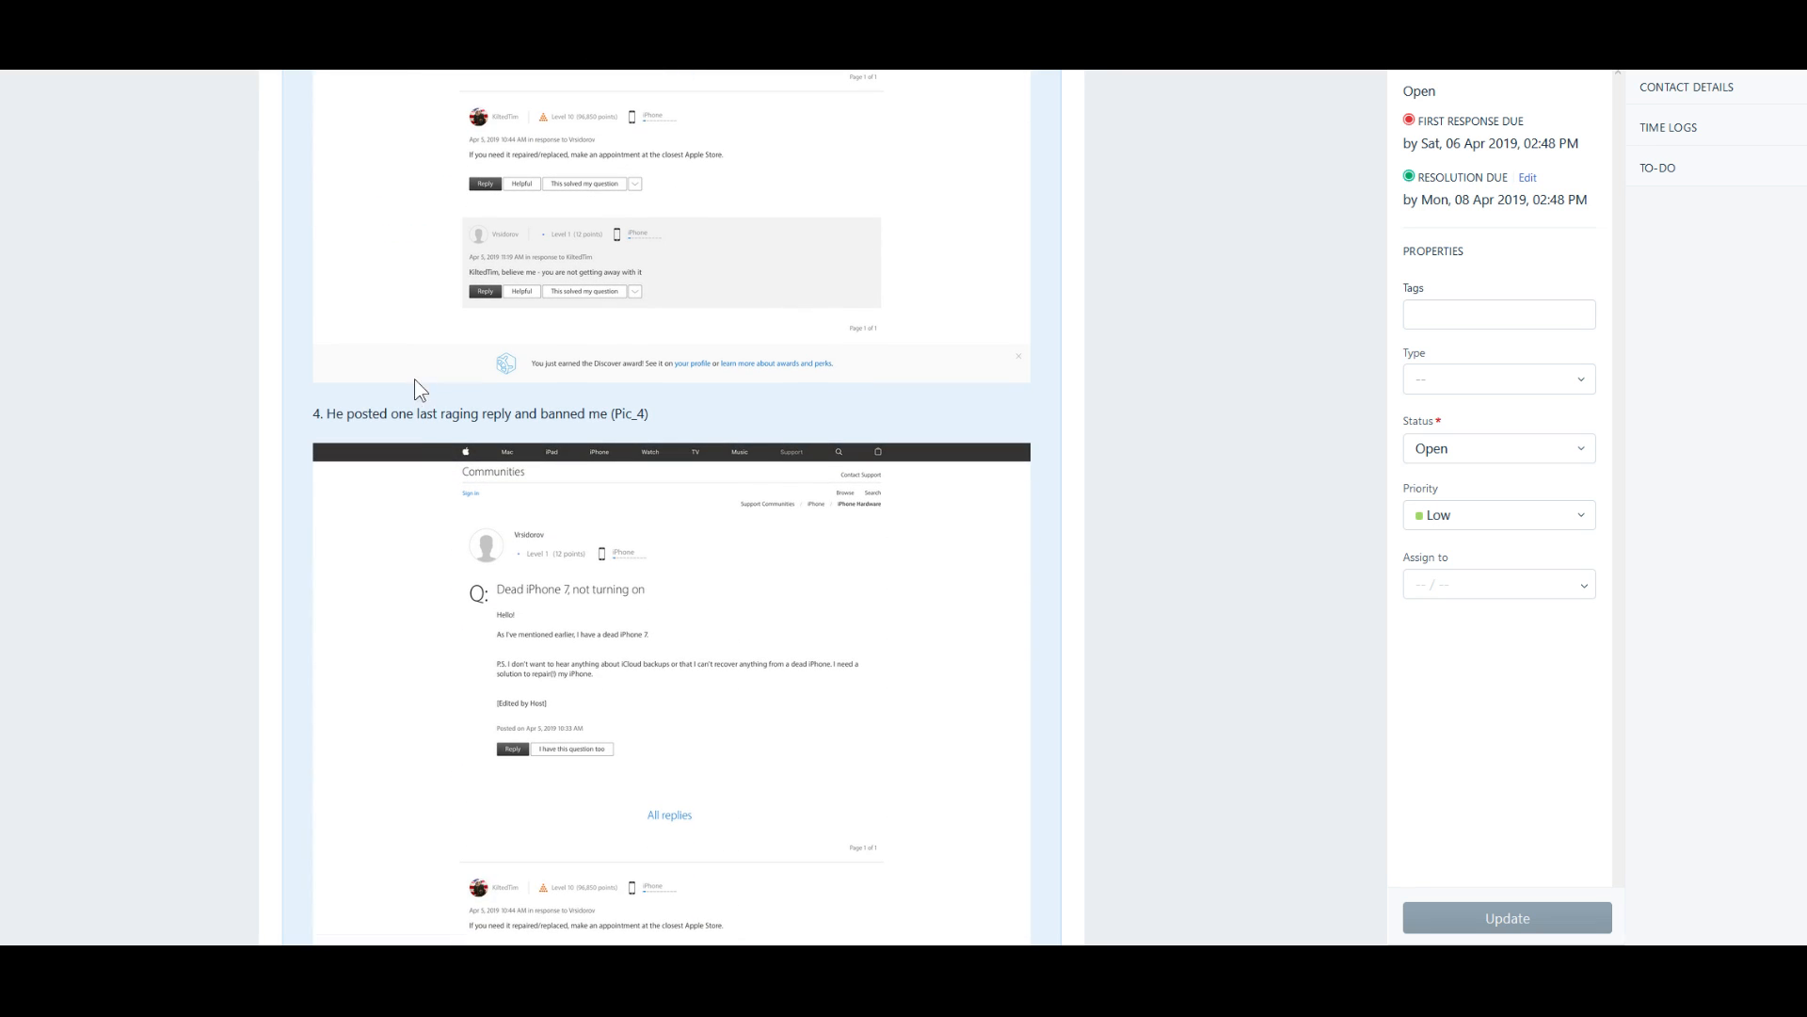
Step: Follow Pic_4 down to KiltedTim's final reply about Genius Bar and third-party repairs
scroll(down, 3)
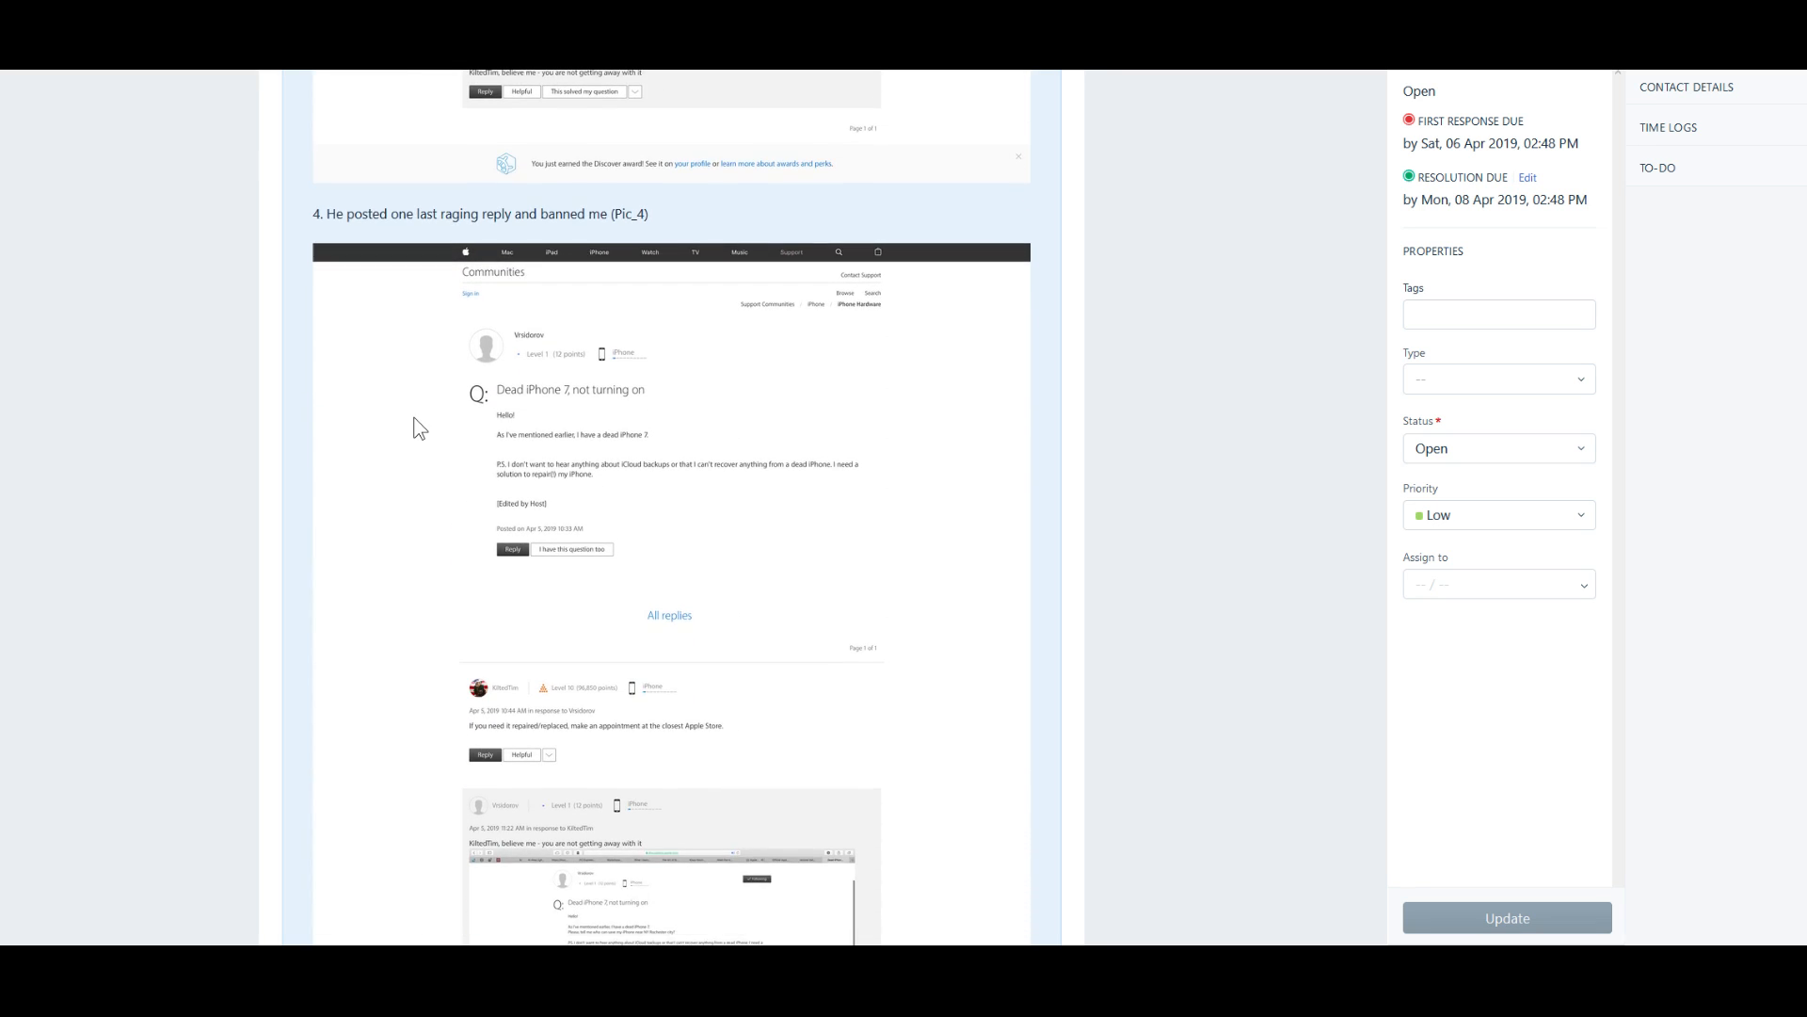
scroll(down, 3)
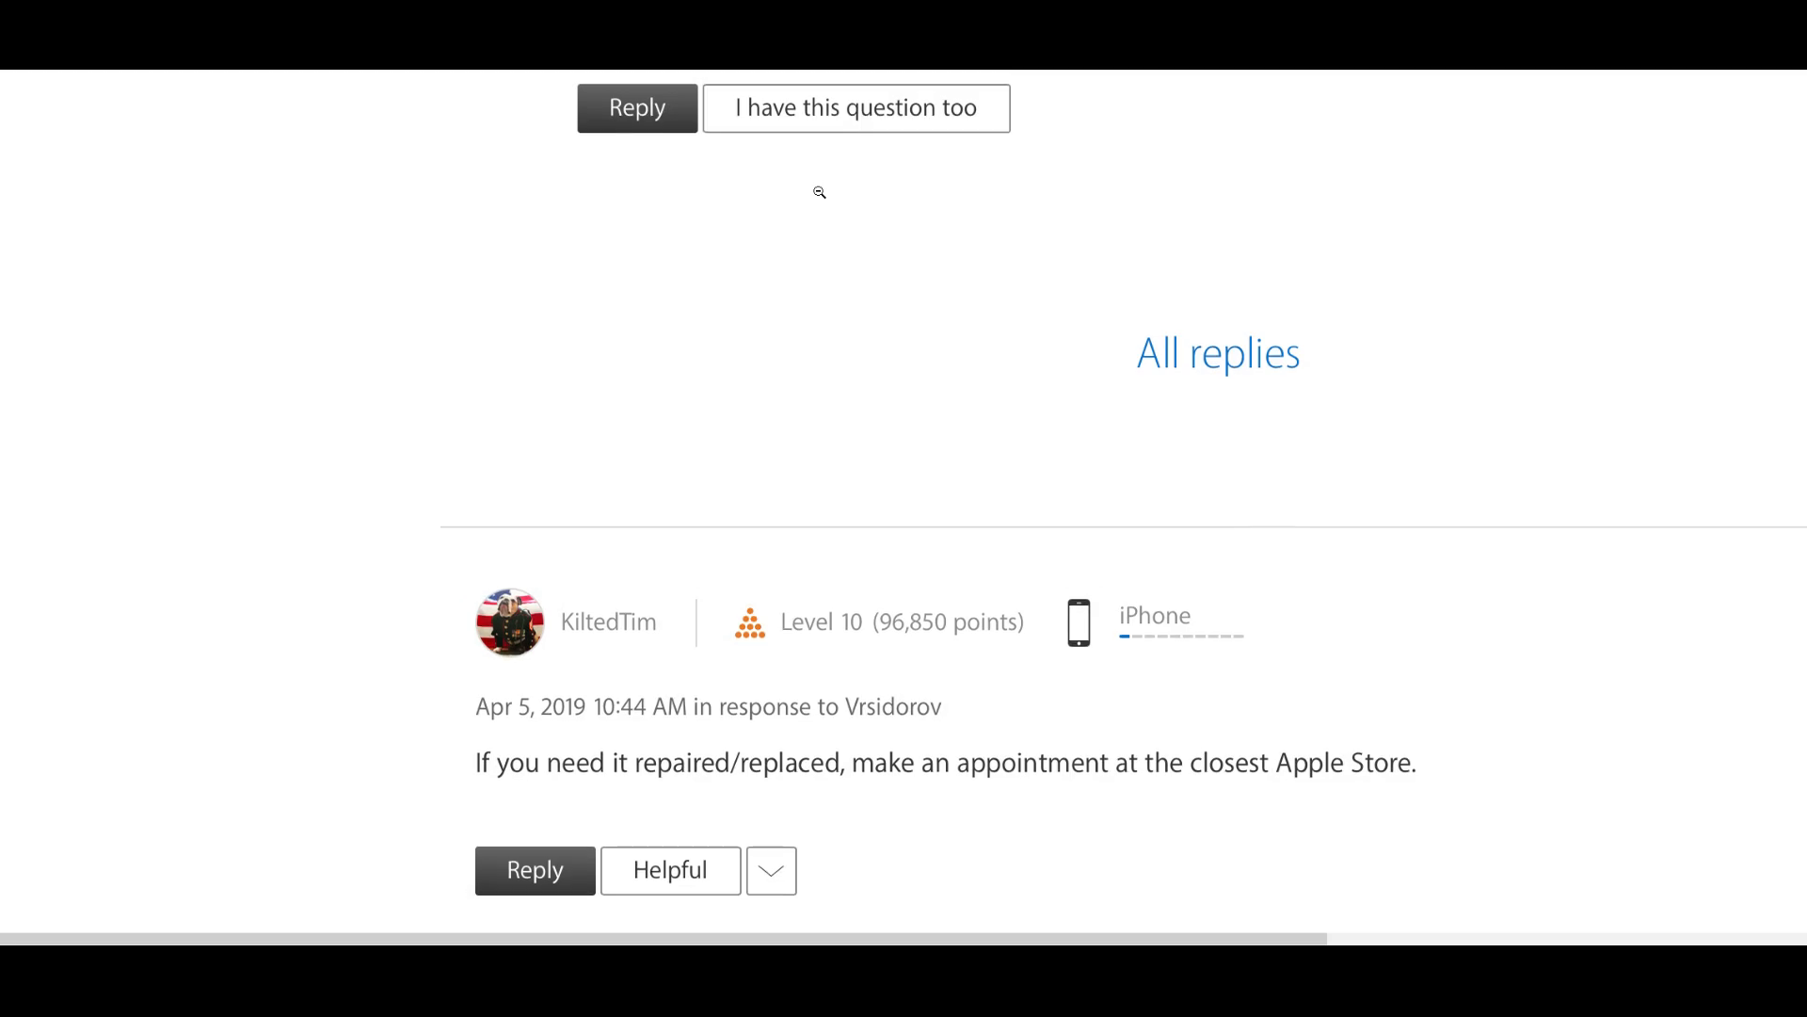
scroll(down, 3)
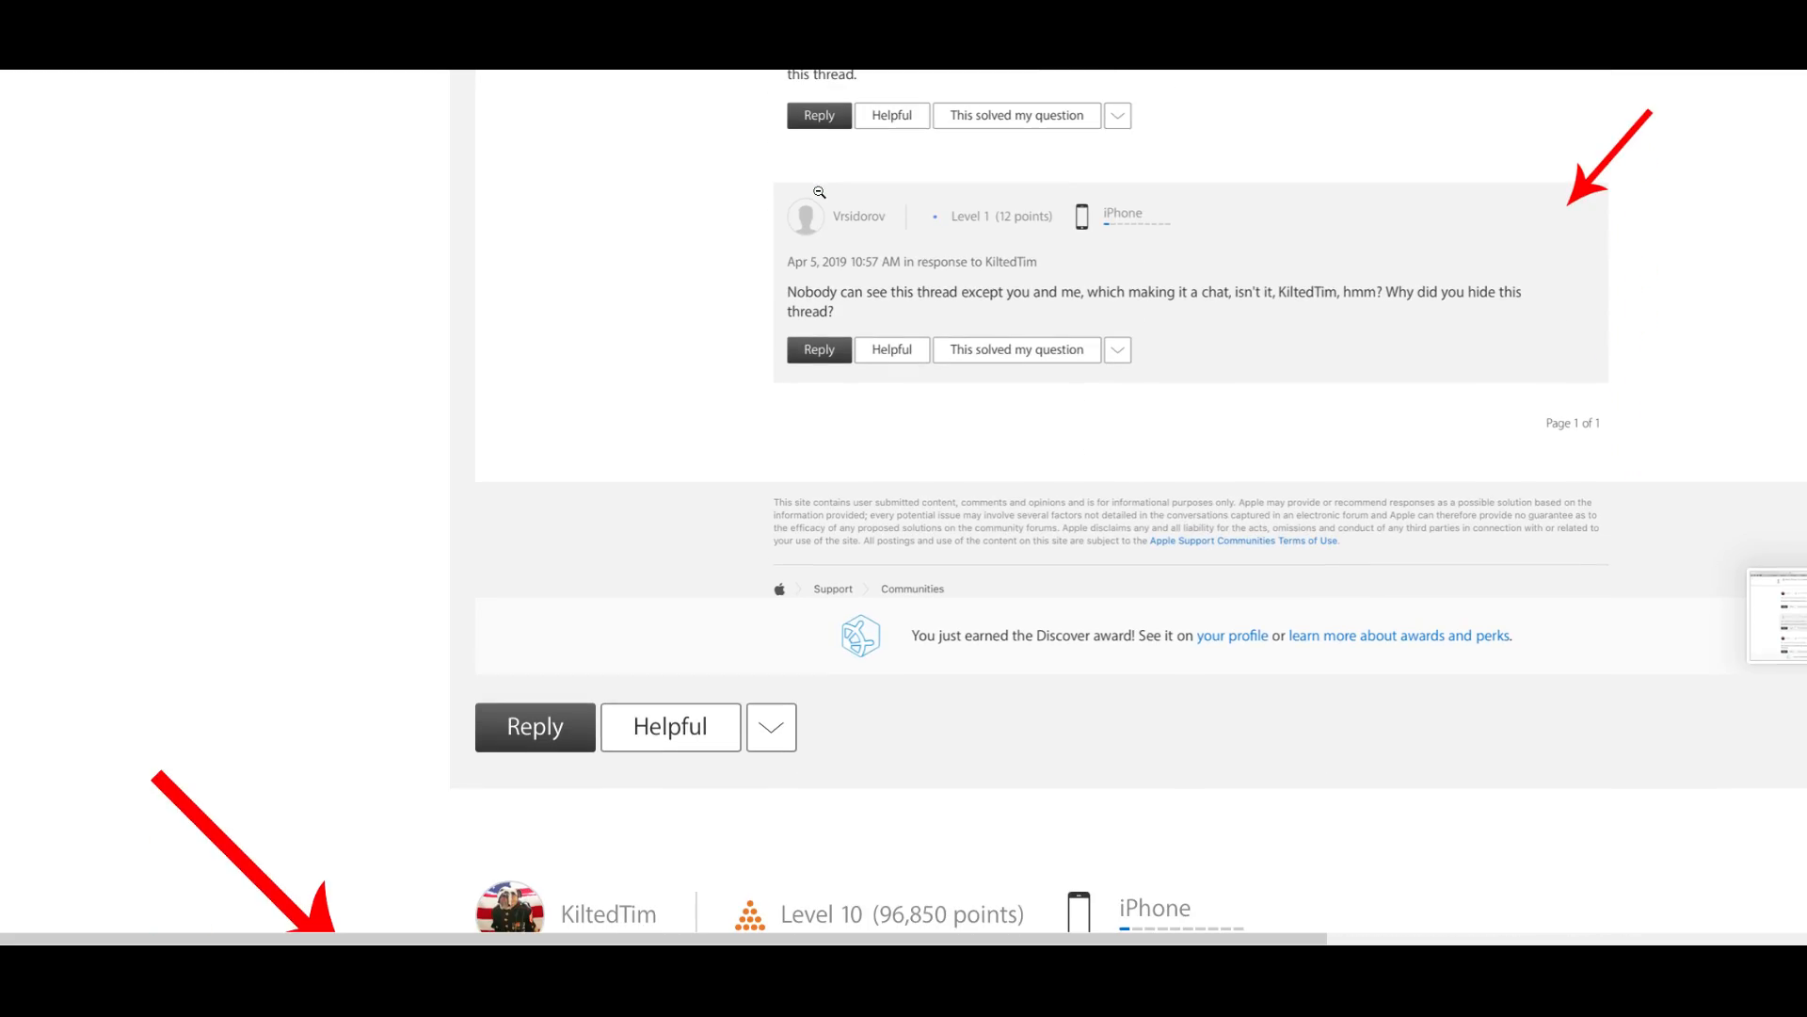
scroll(down, 3)
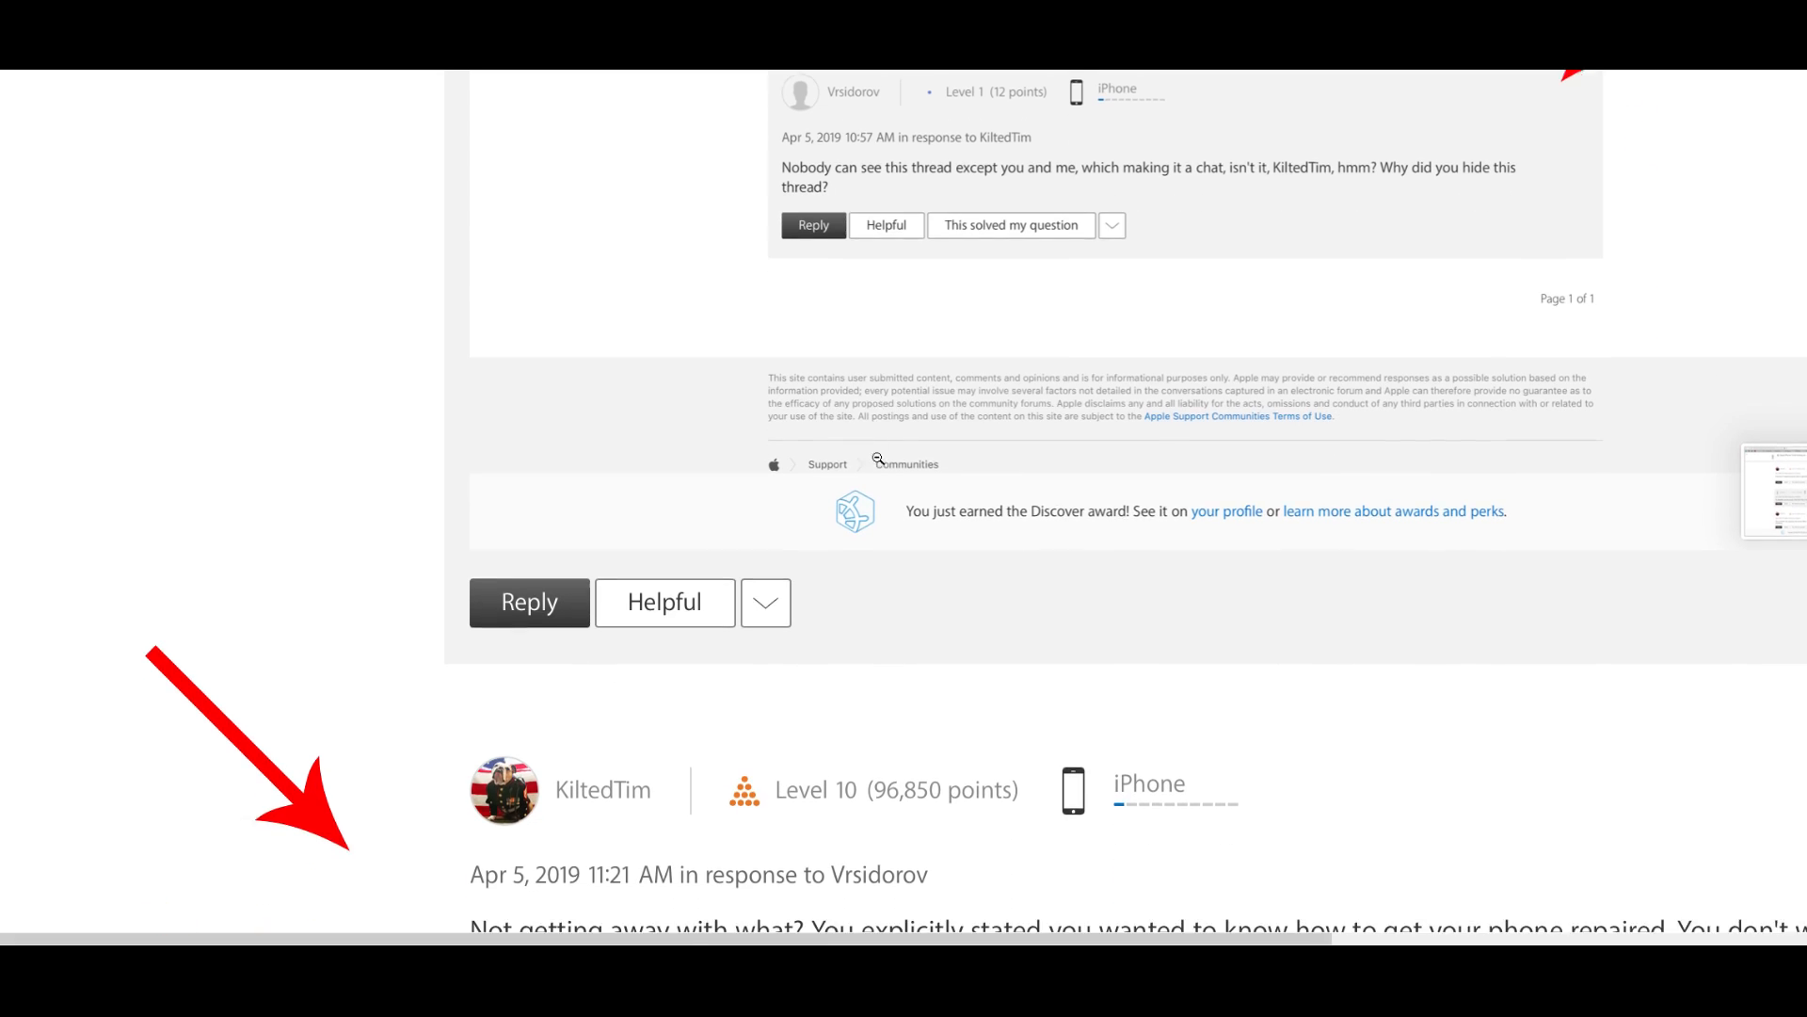
scroll(down, 3)
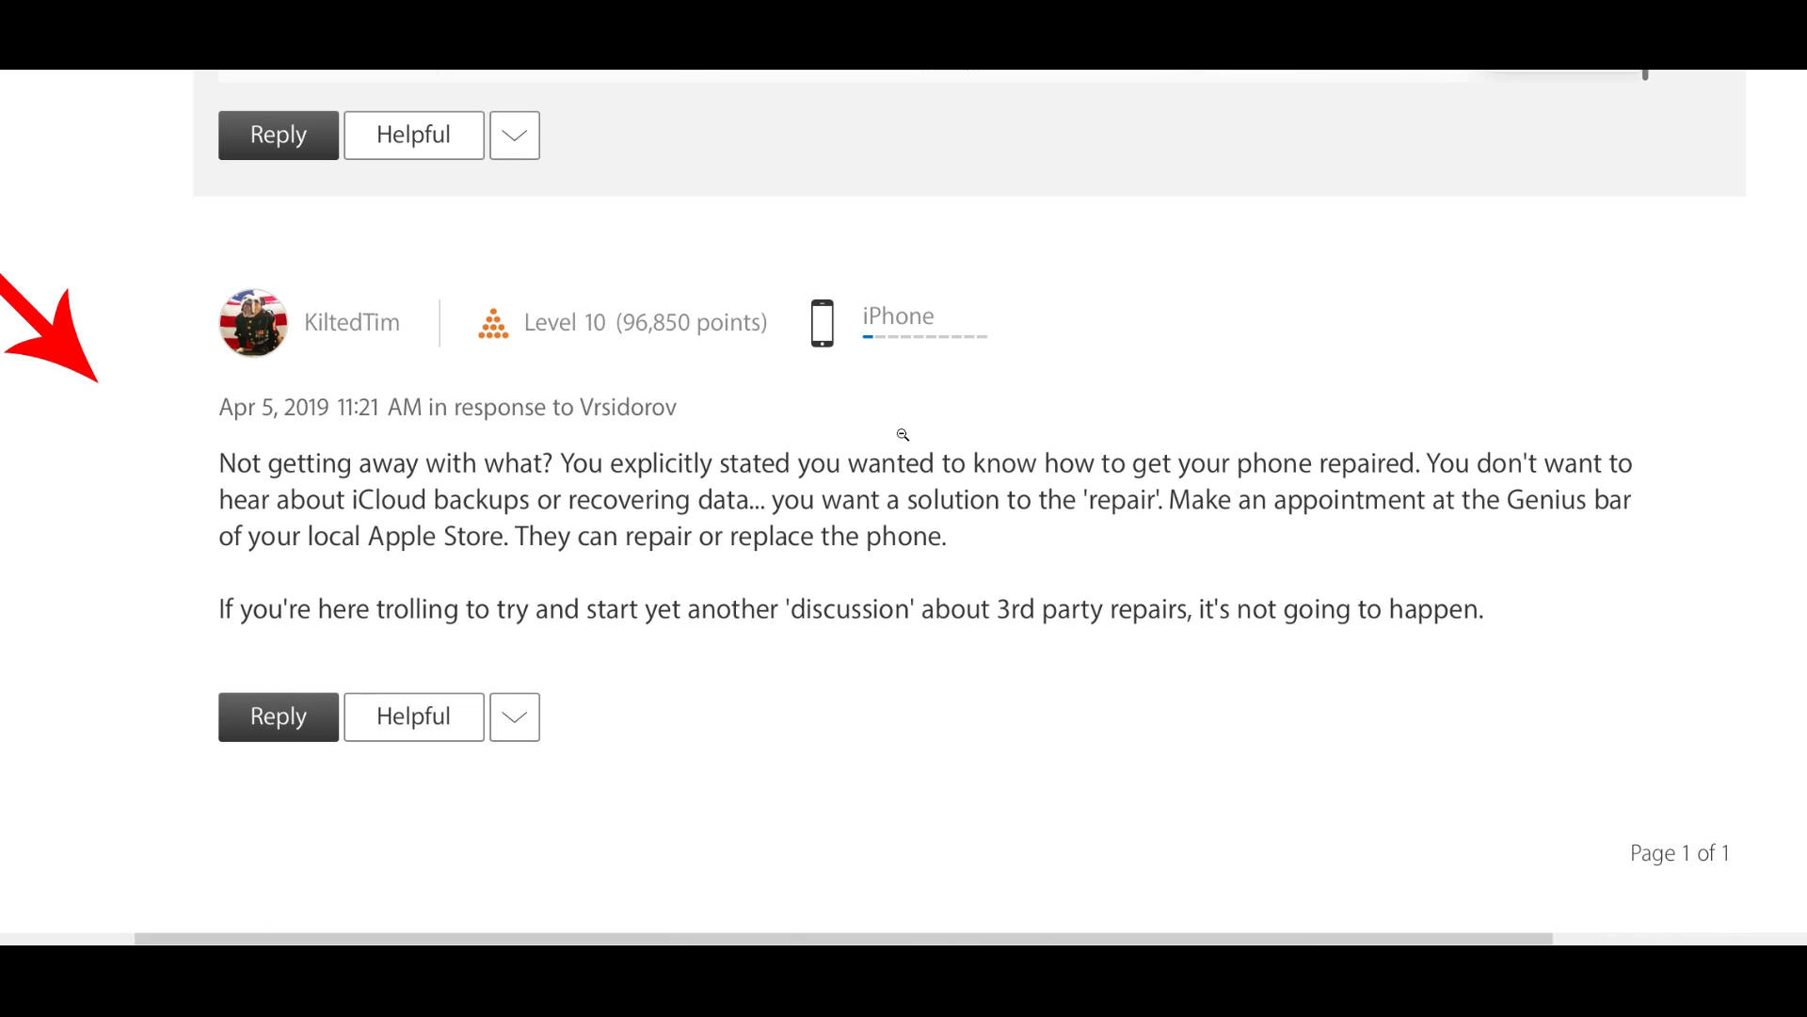
scroll(down, 3)
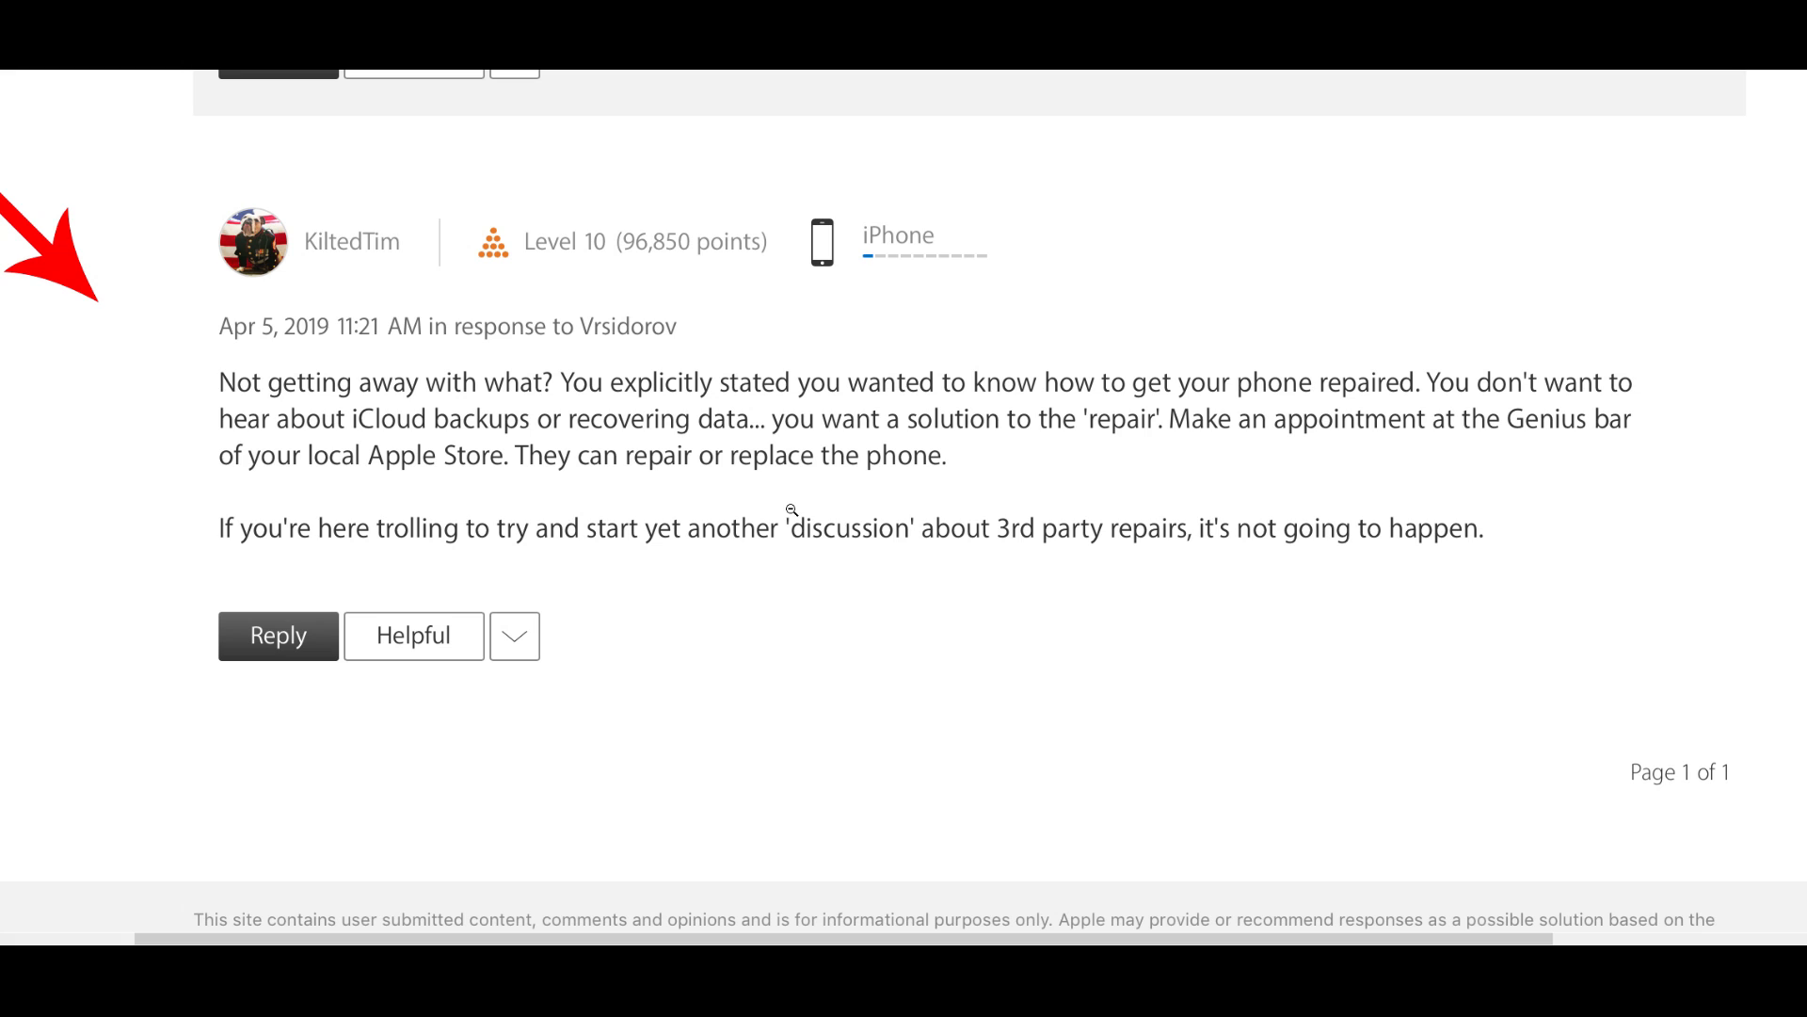
mouse_move(783, 514)
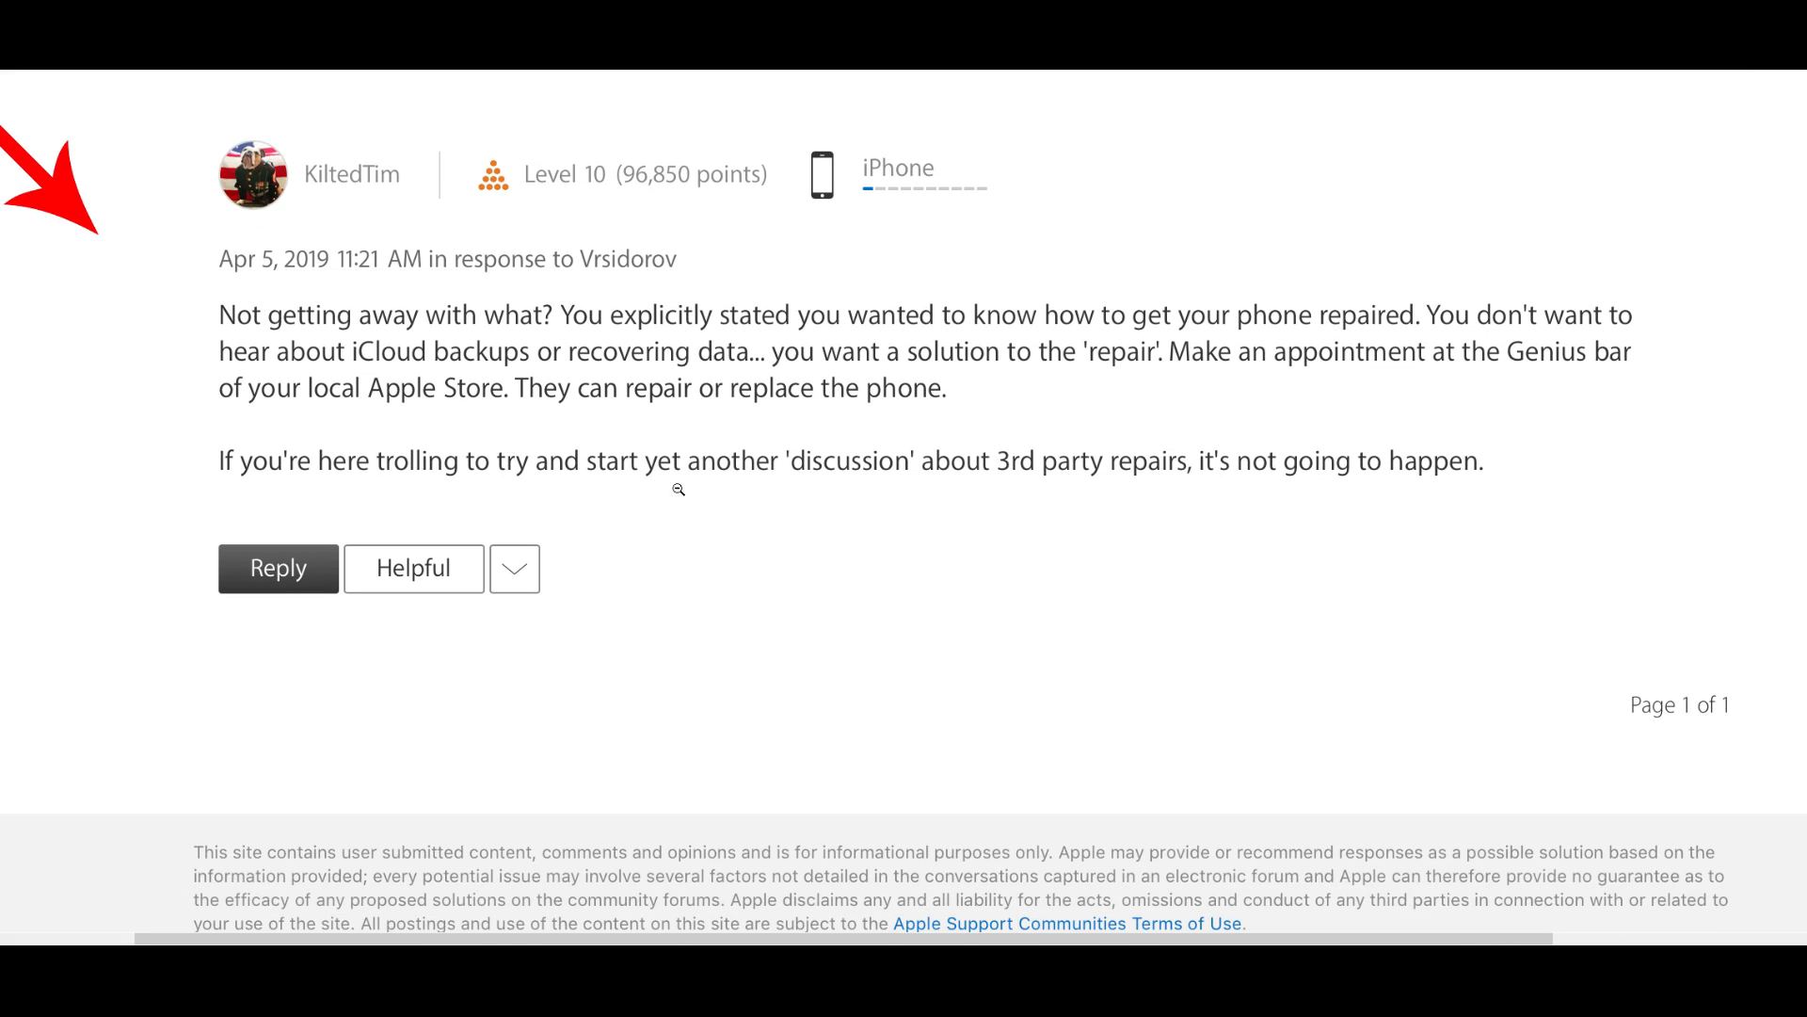
mouse_move(467, 461)
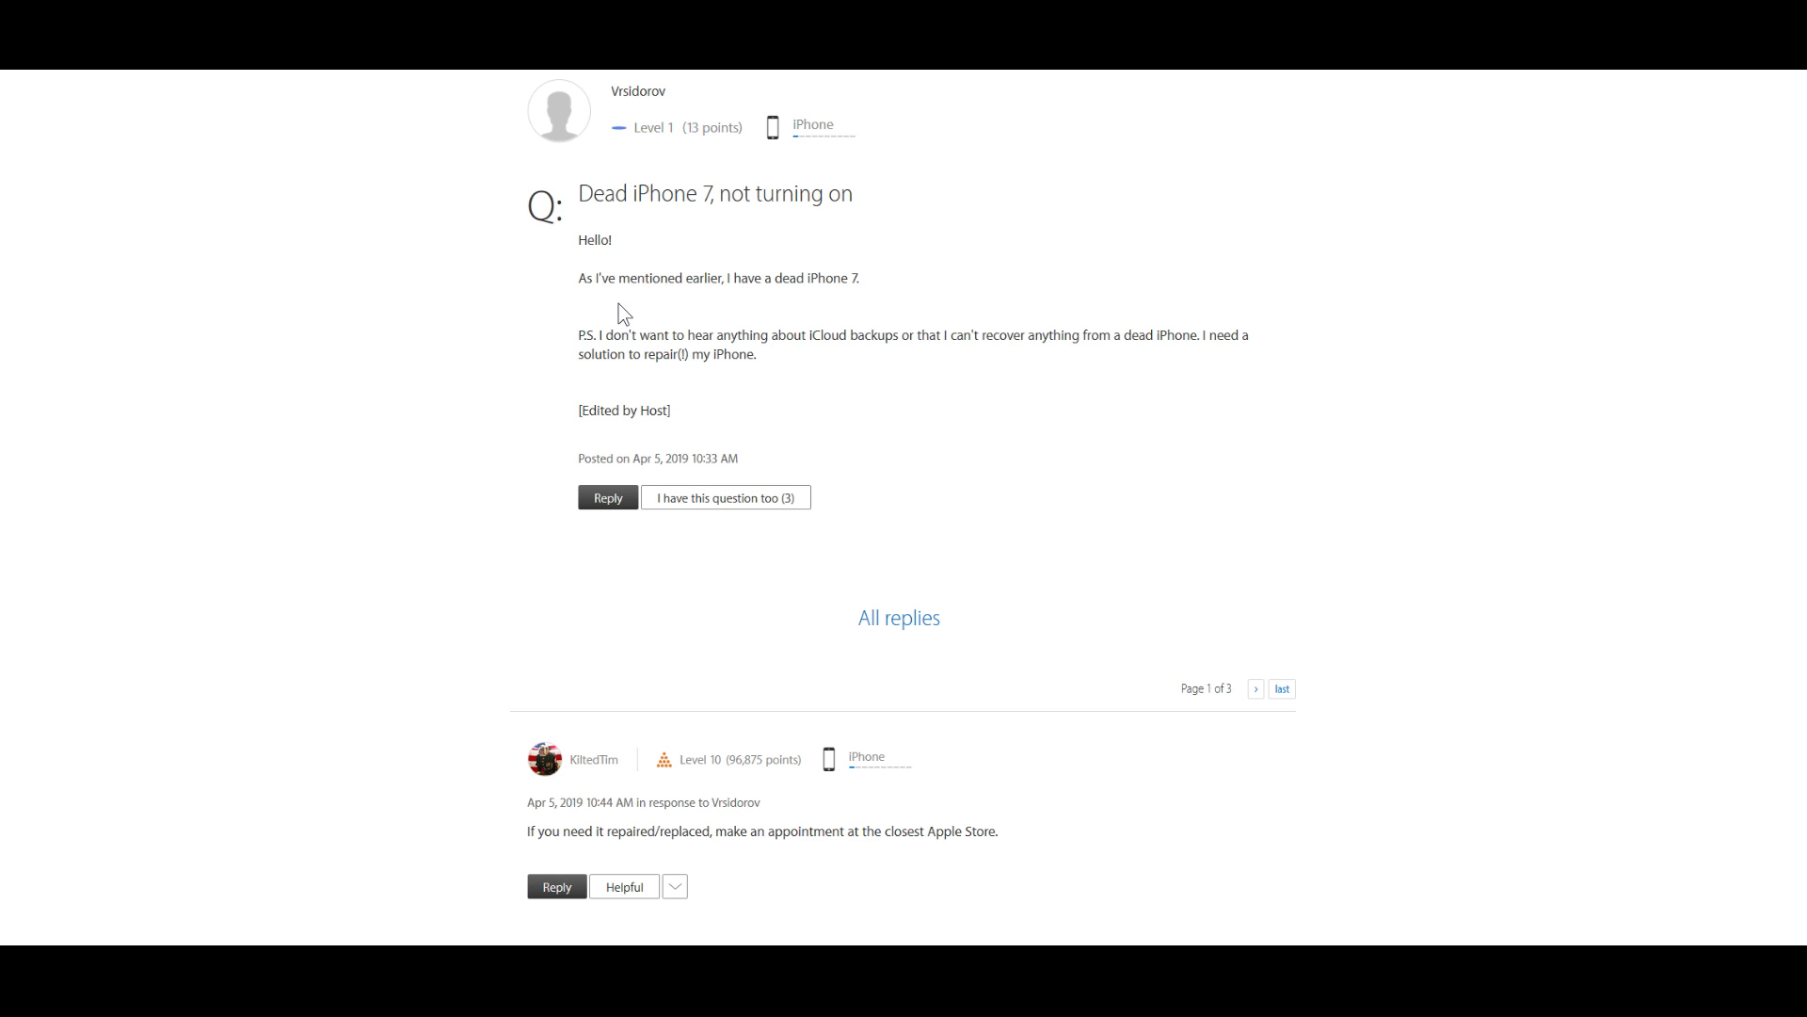
Step: Scroll to item 5, the thread moderated and reopened publicly, with its Pic_5 screenshot
scroll(down, 3)
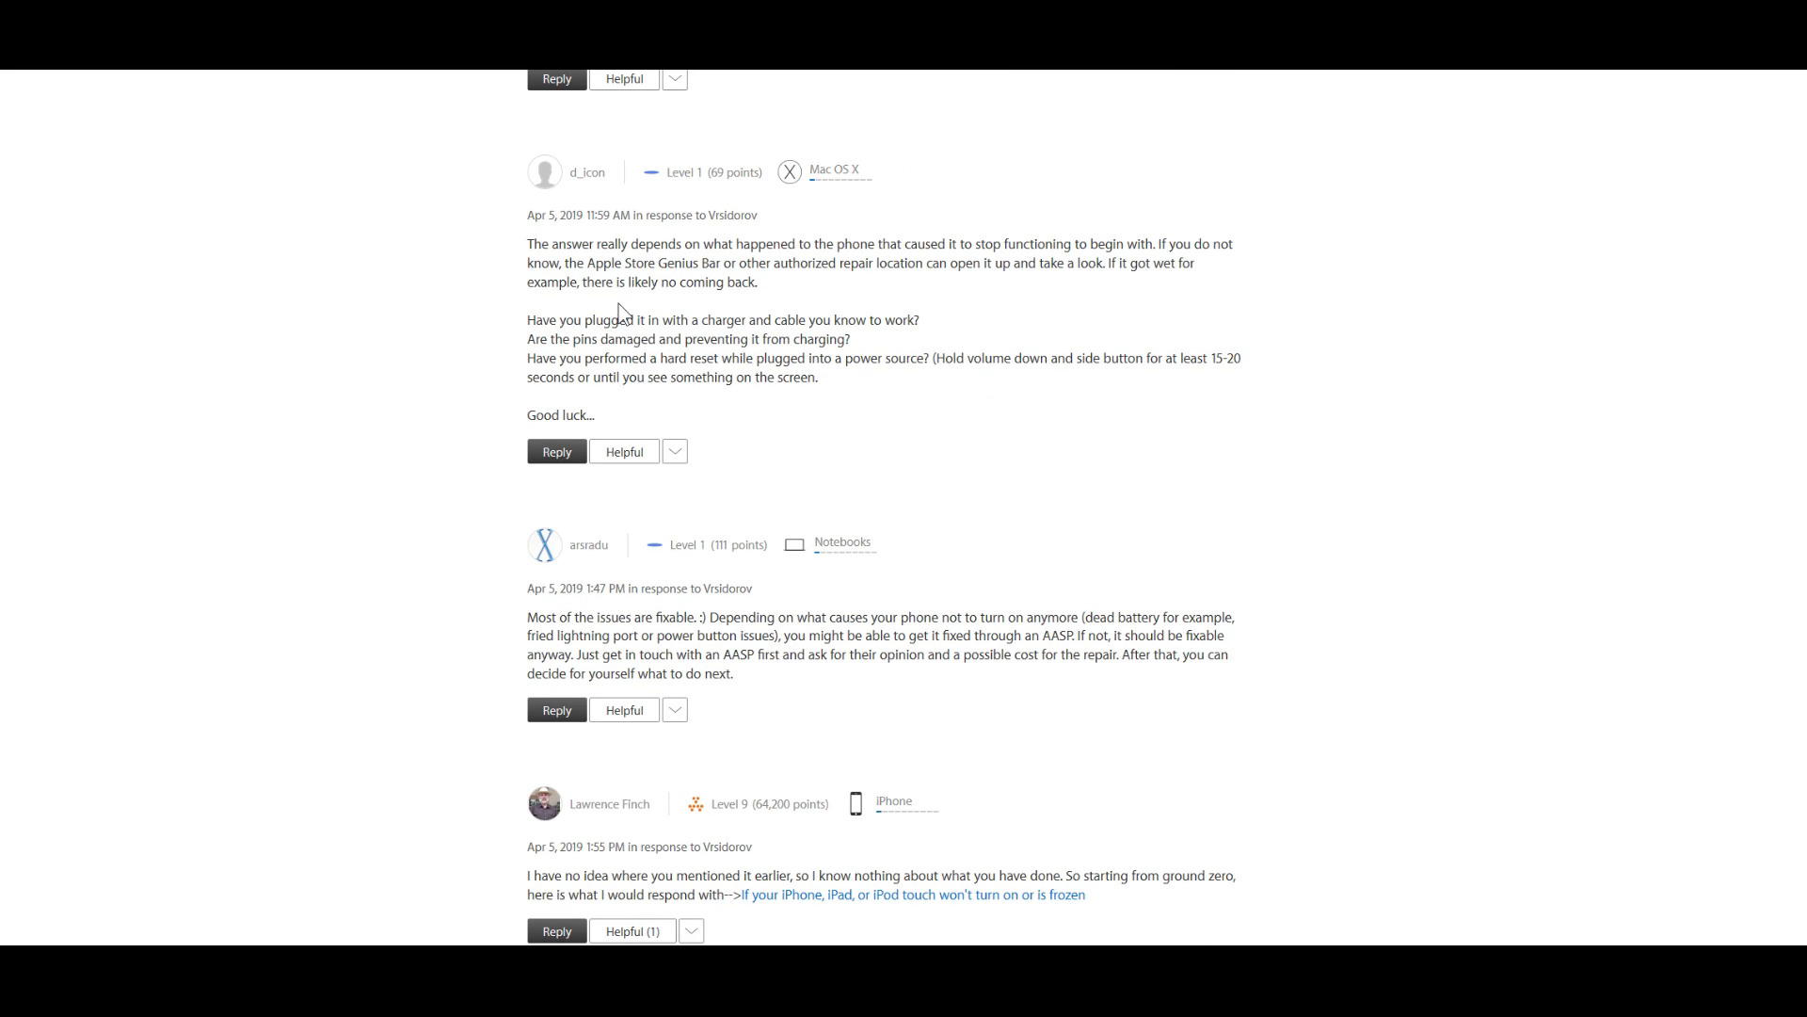
mouse_move(588, 311)
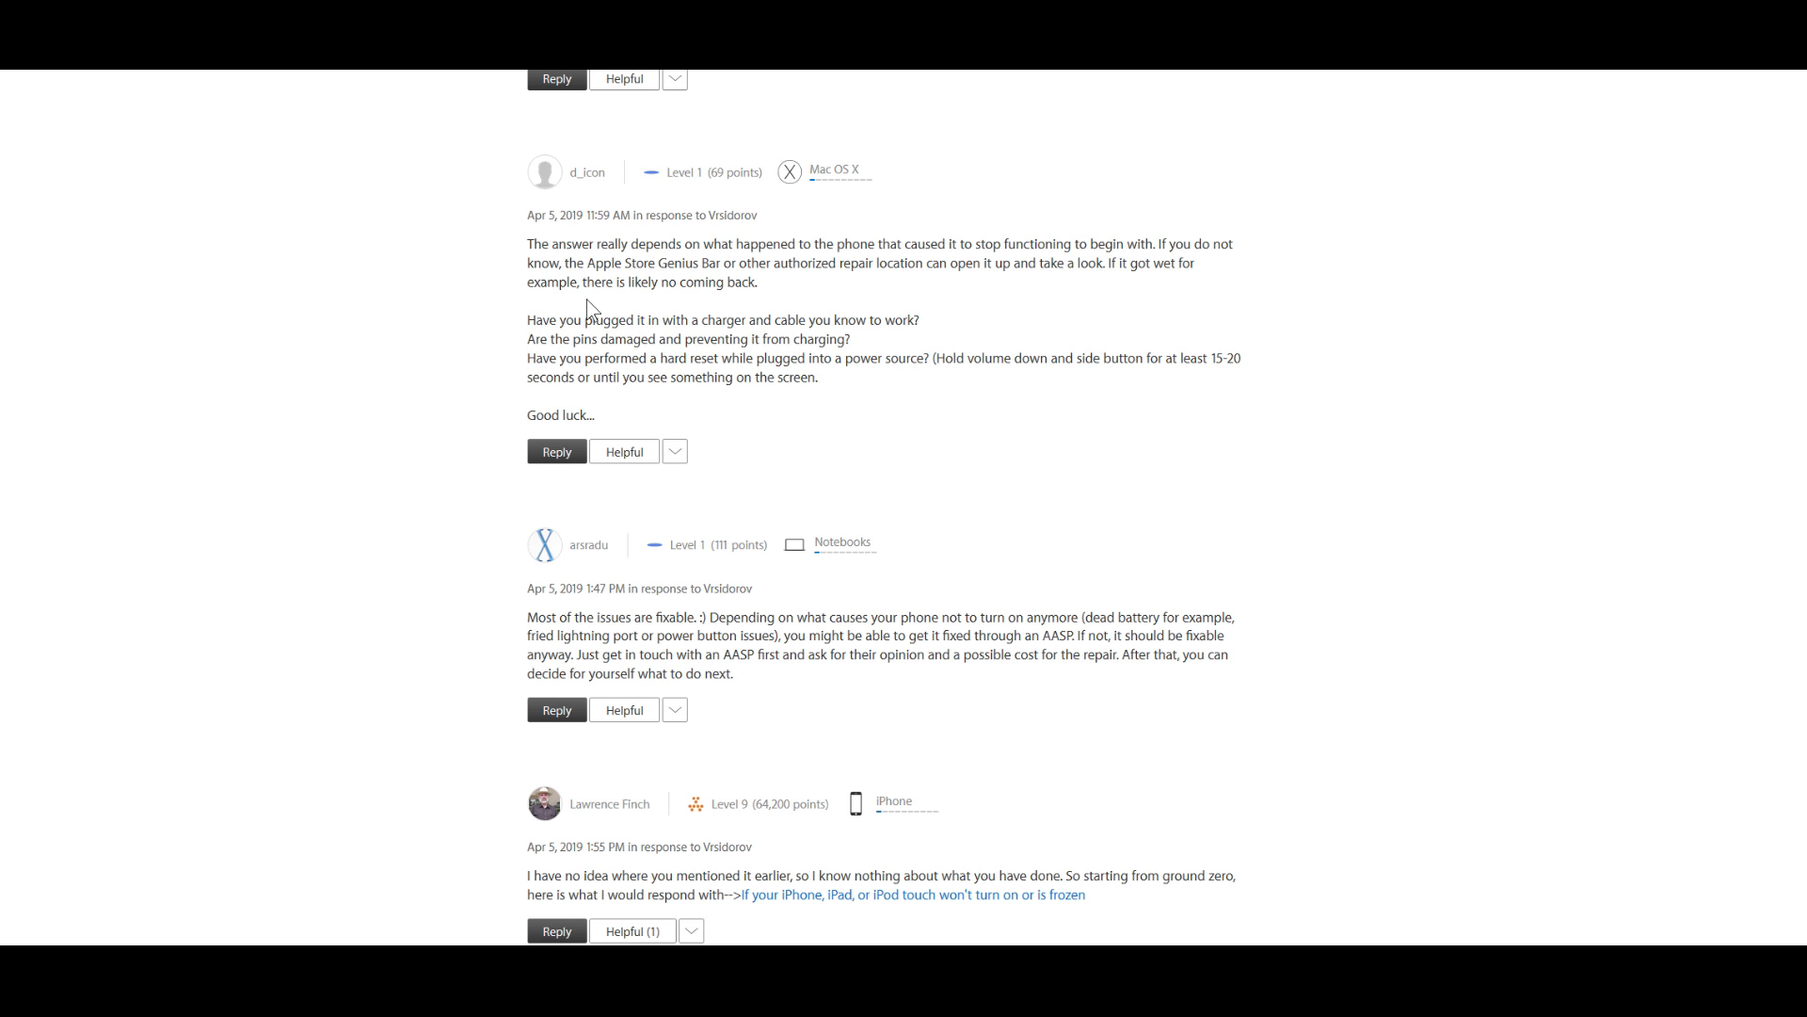
scroll(down, 3)
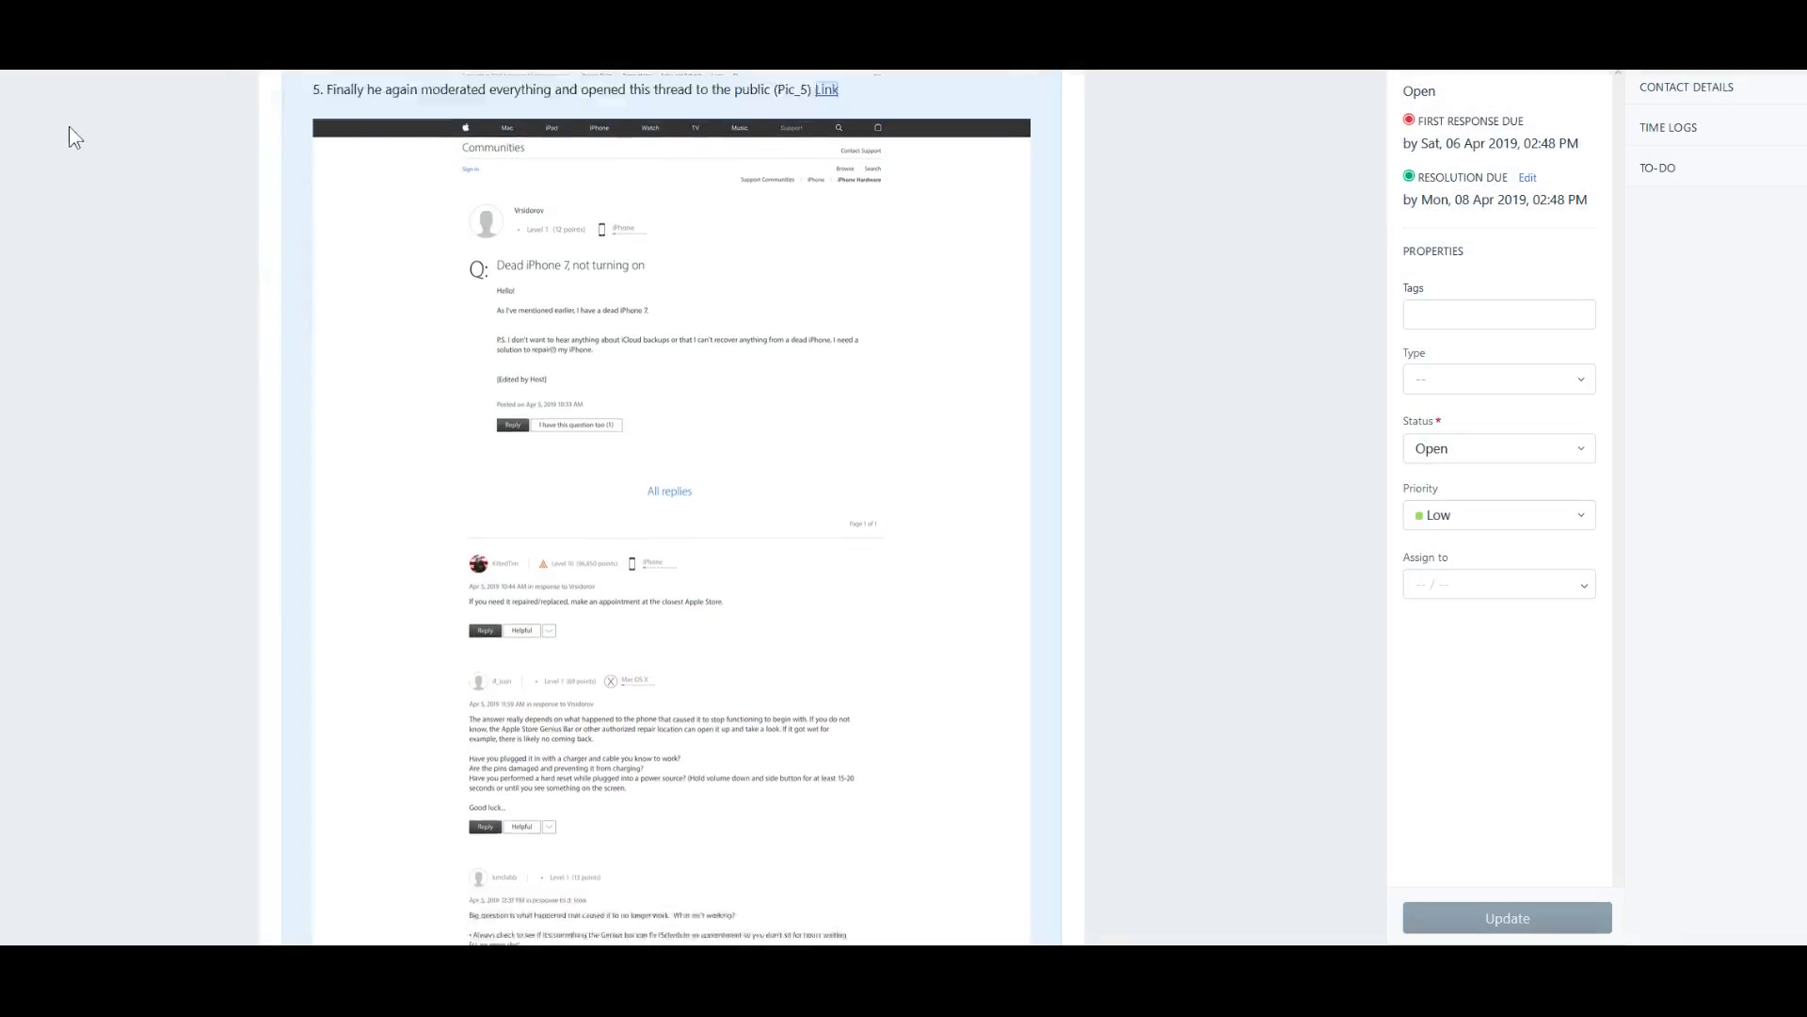
scroll(down, 3)
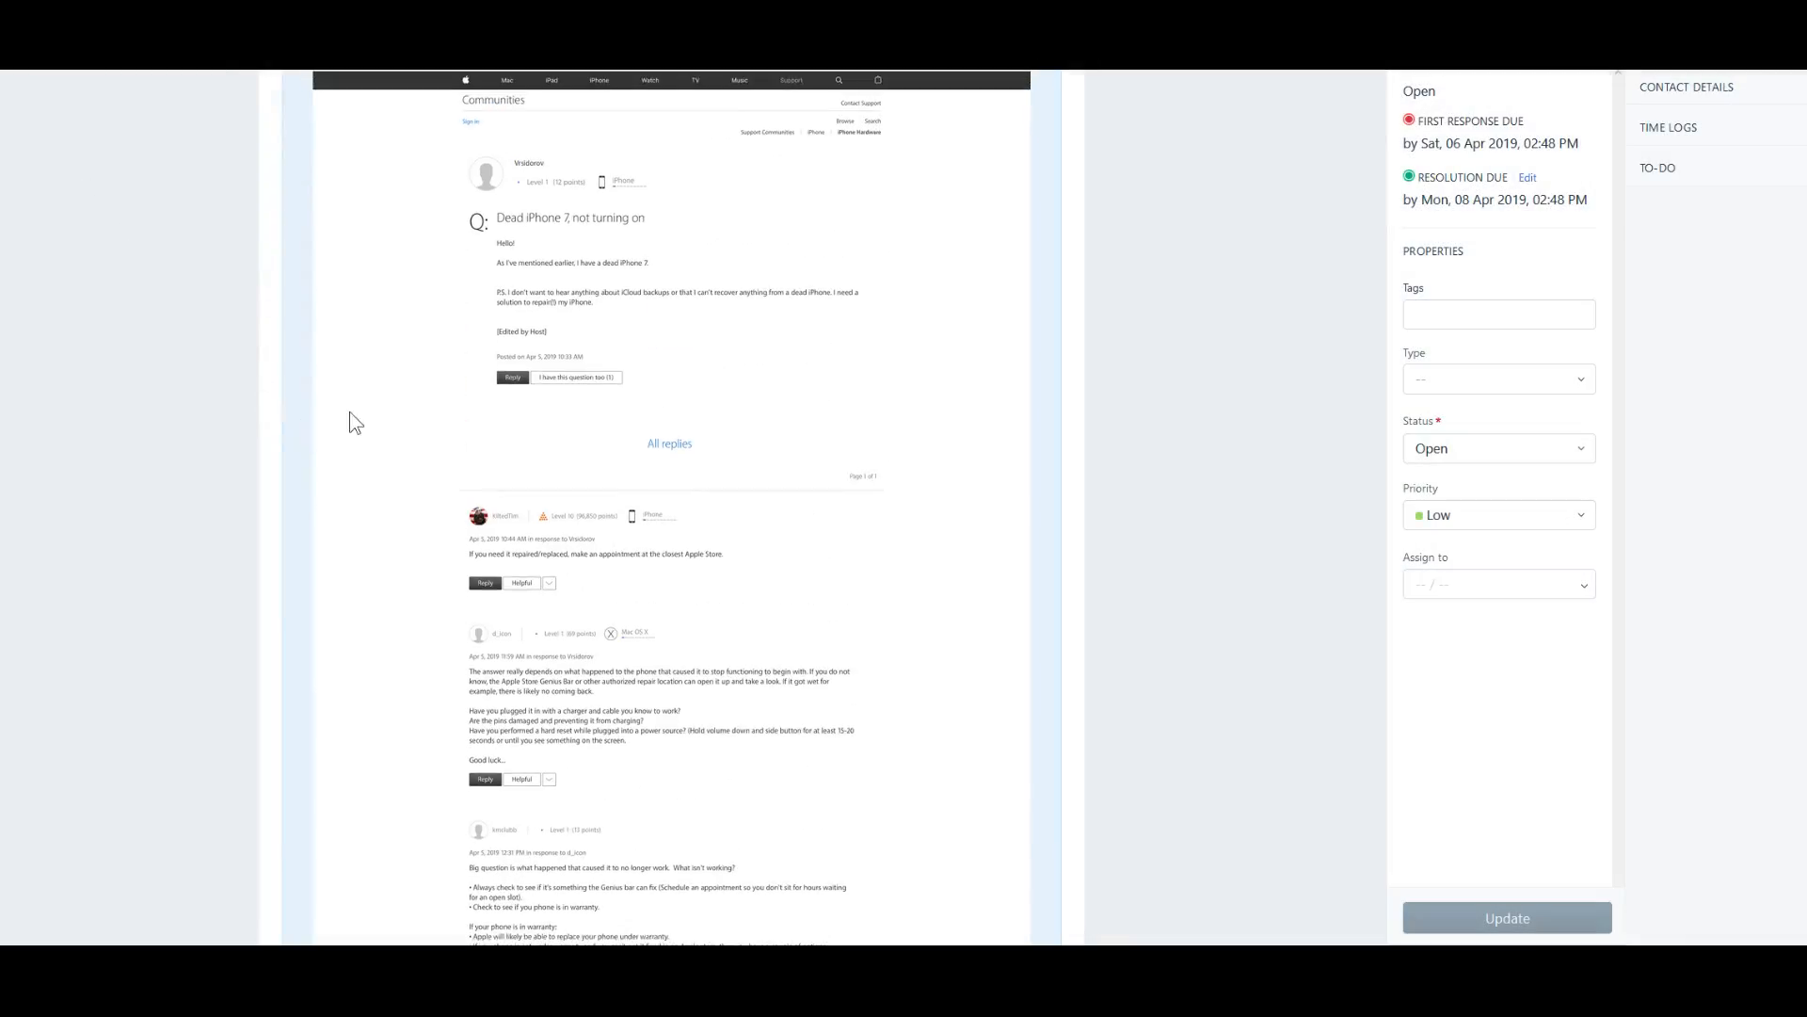